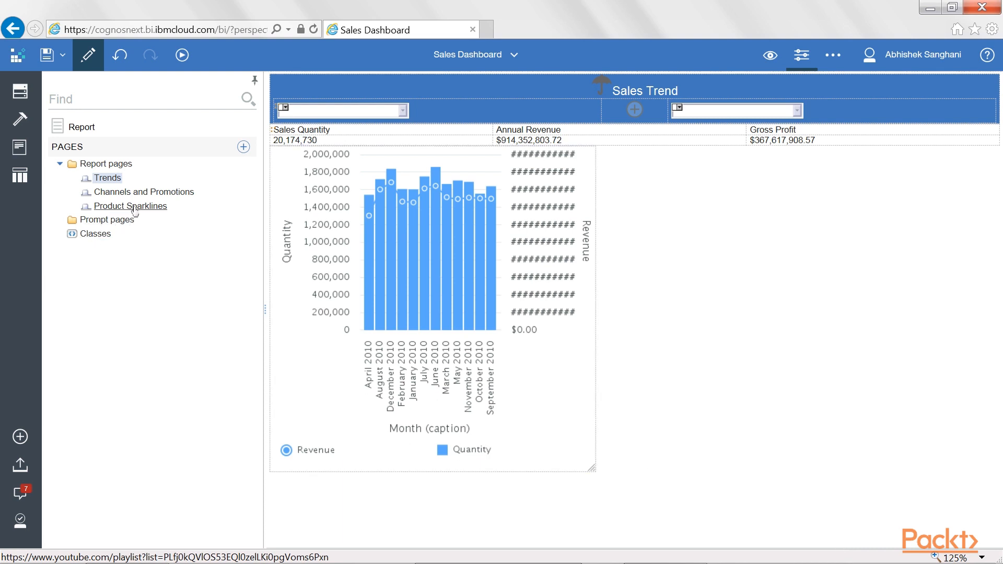
Step: Open the Product Sparklines page from the Pages panel
click(130, 205)
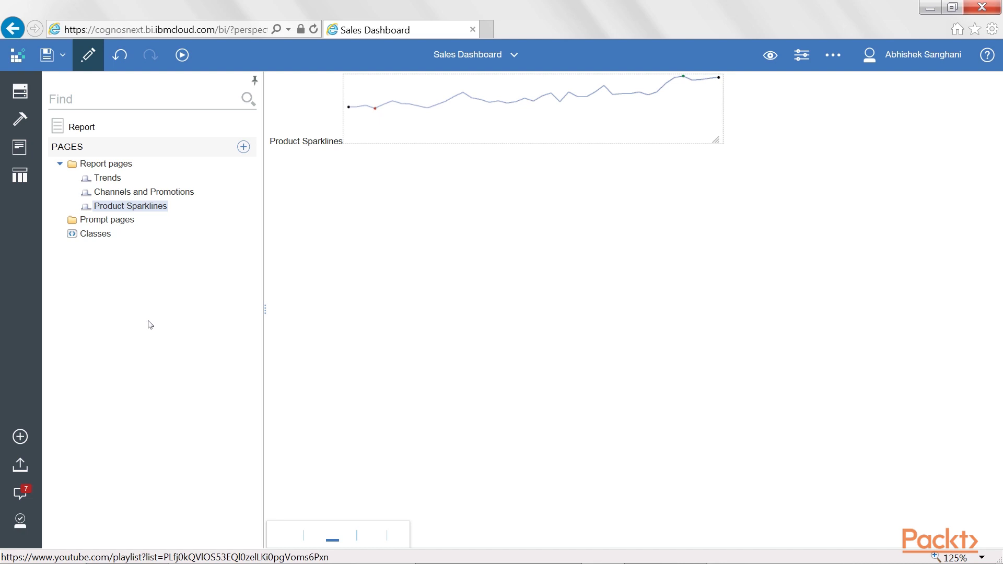
mouse_move(42, 247)
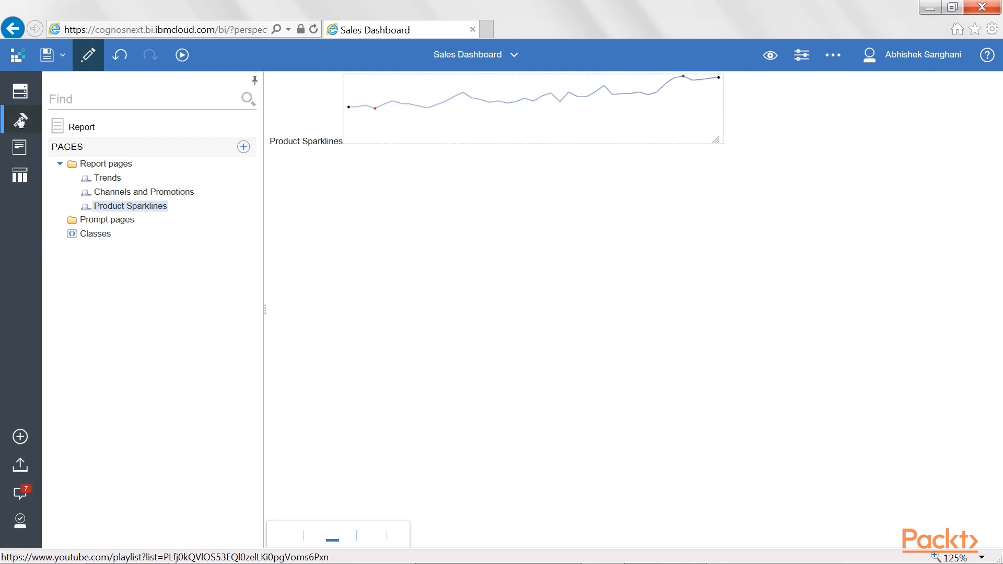
Step: Add a Data Container List named p_ProductLines using query q_ProductLines
click(21, 120)
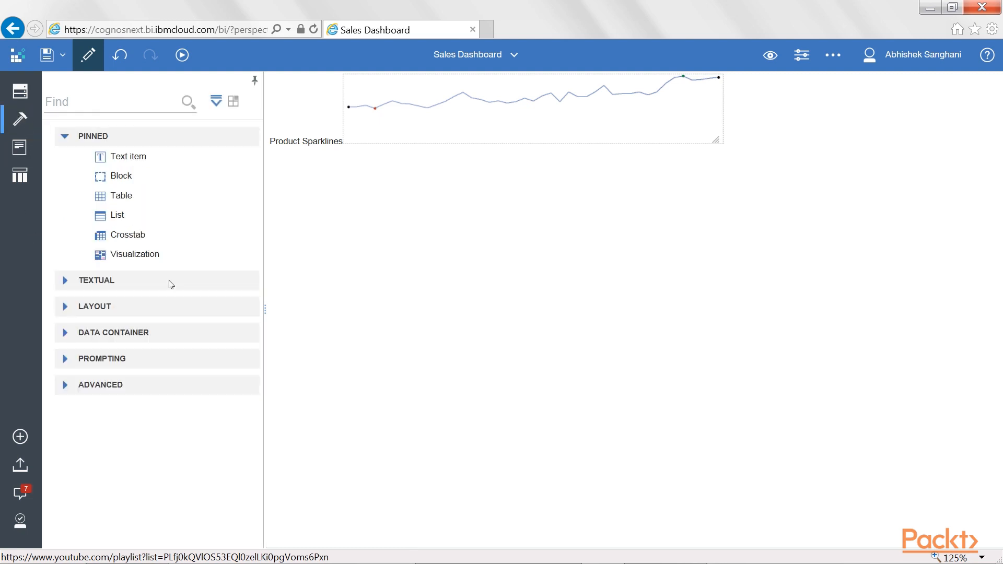
click(113, 332)
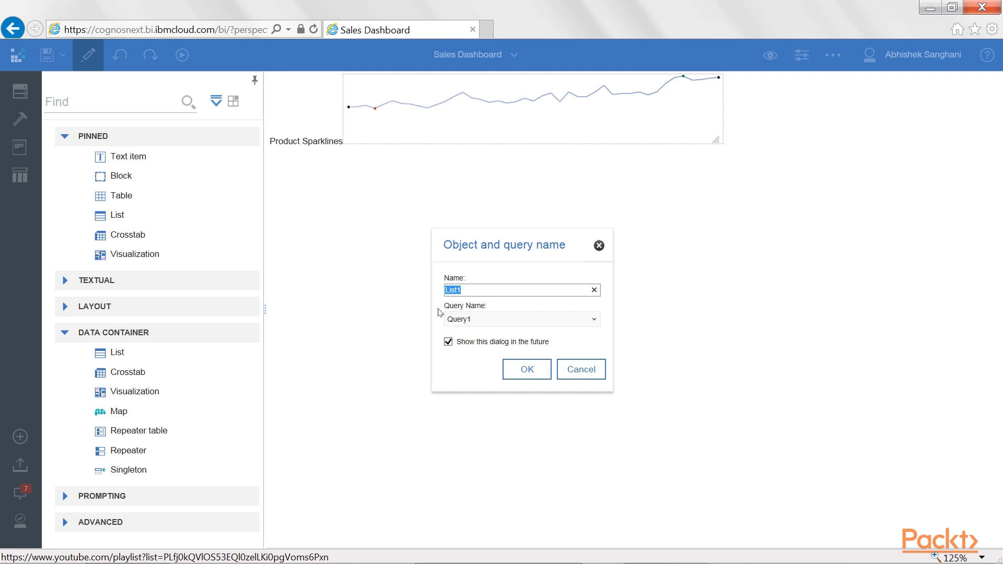
text(p_)
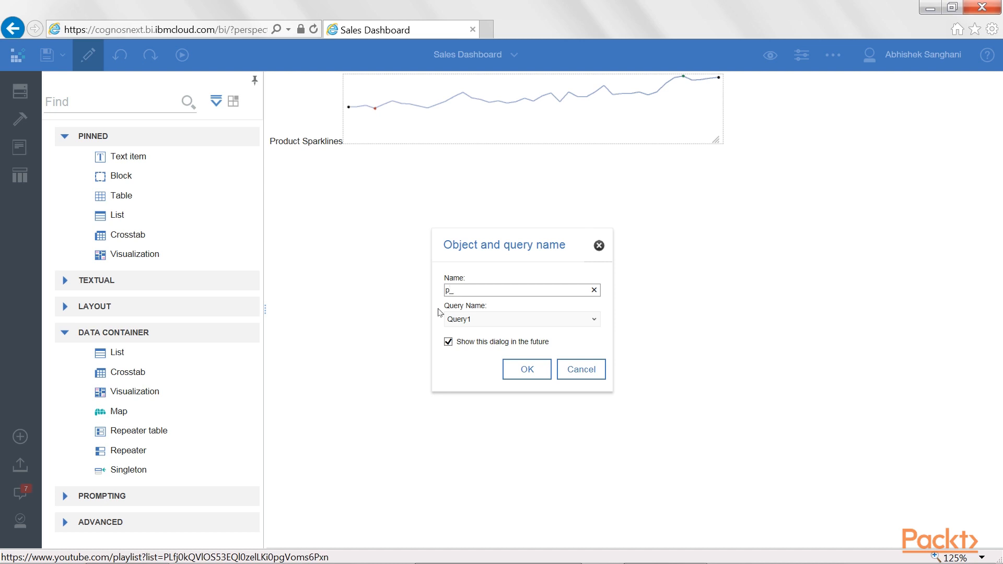
text(ProductLines)
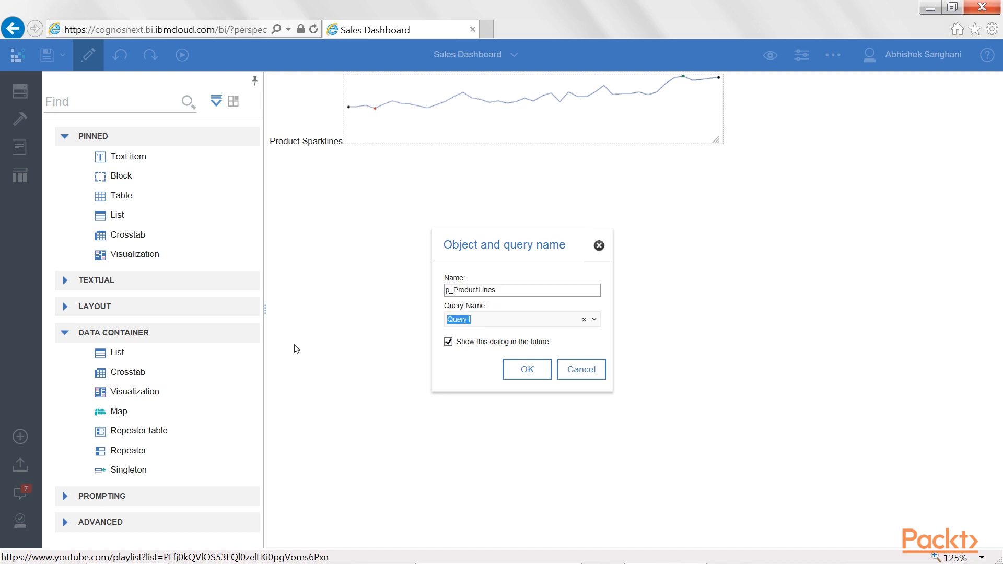
text(p_ProductLines)
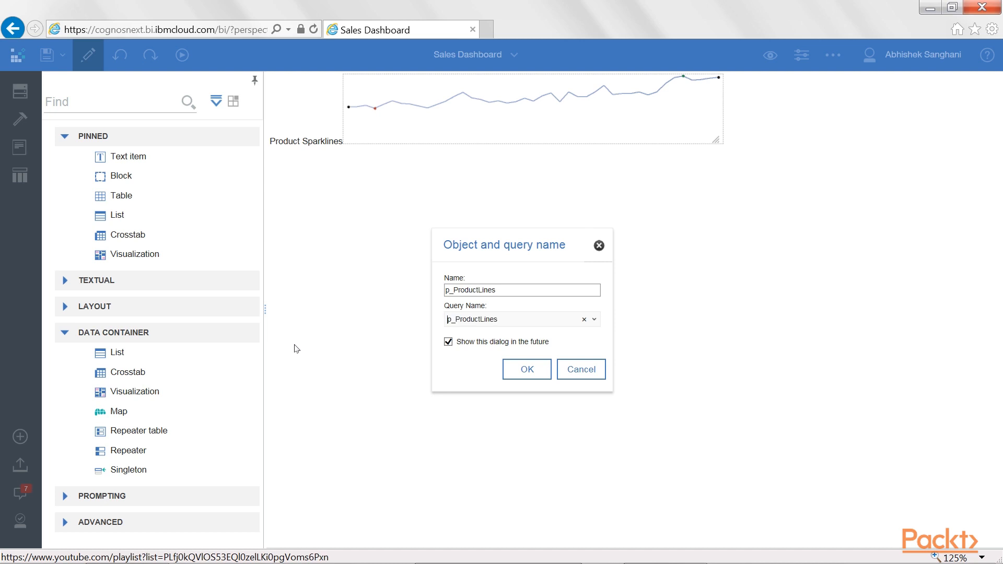
text(q_ProductLines)
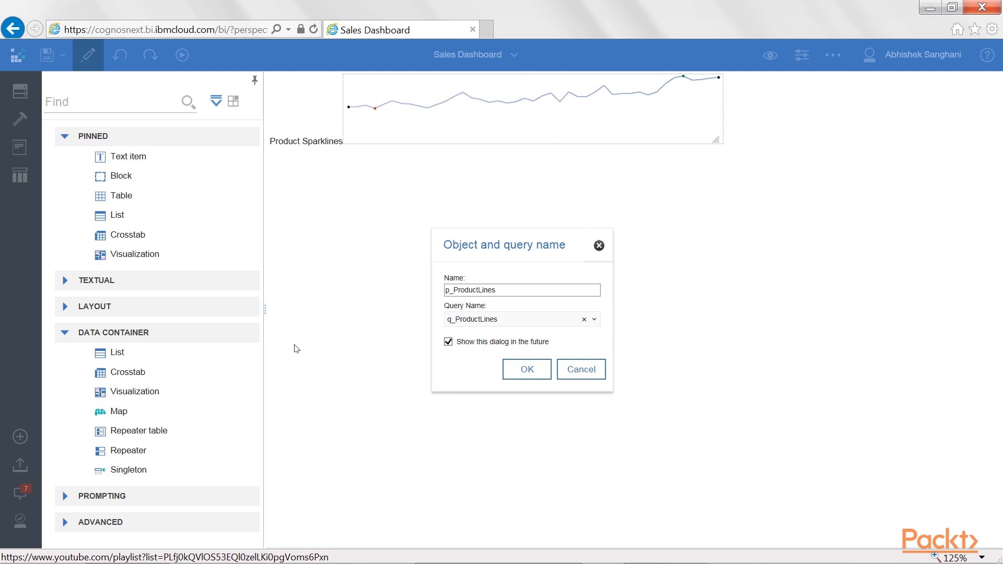
click(526, 369)
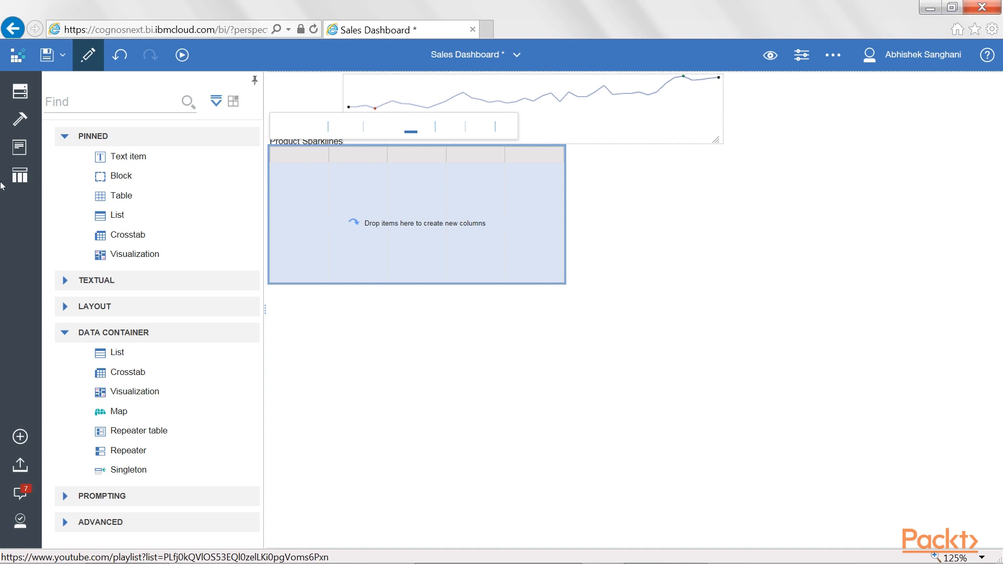
Step: Add Product line from Sales and Marketing > Sales > Products as the list's column
click(20, 92)
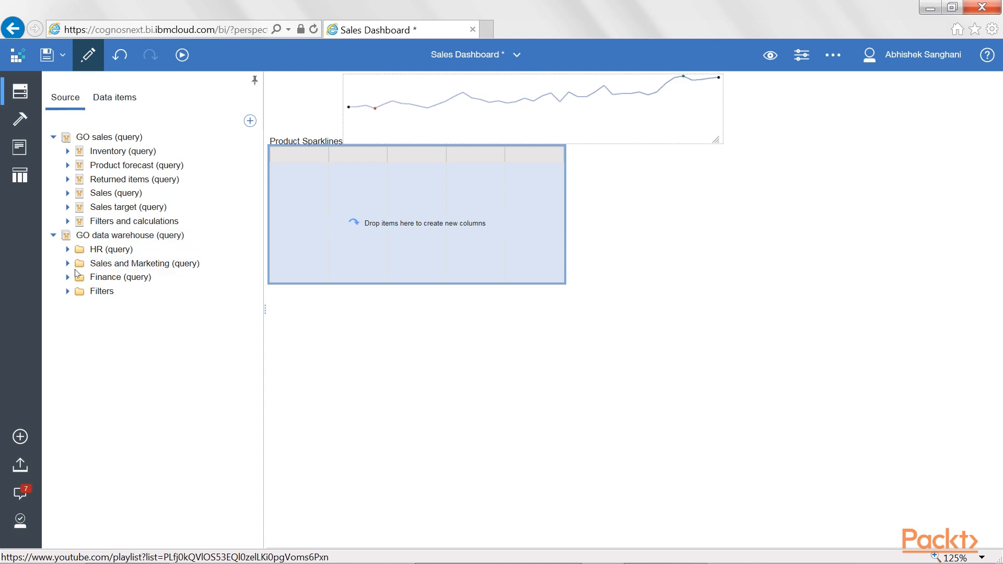
click(68, 263)
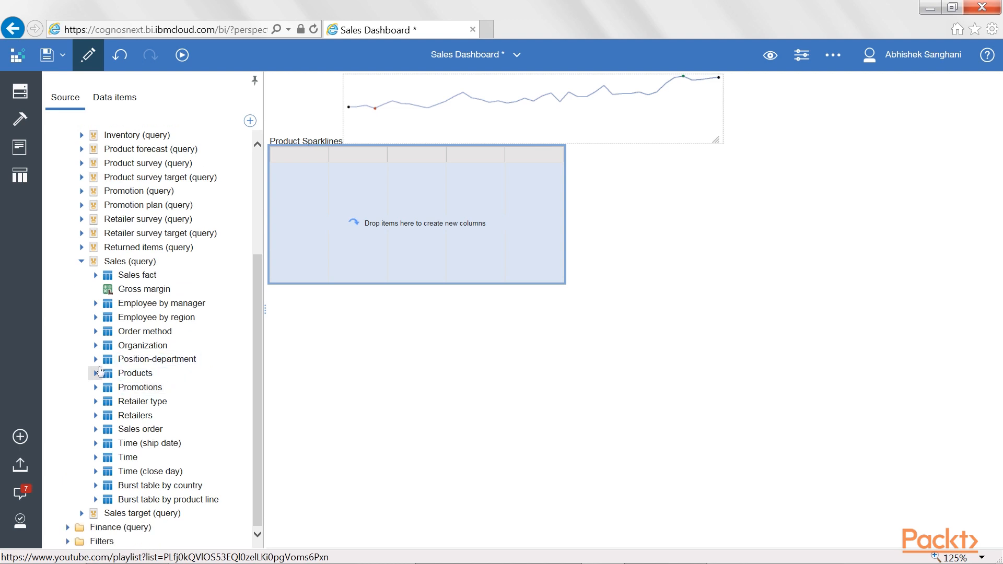
click(95, 373)
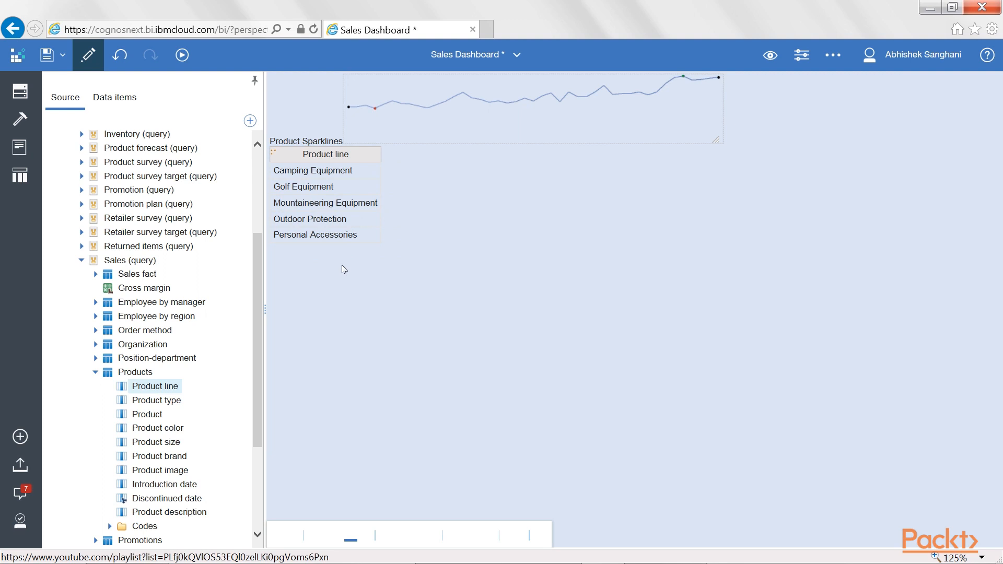
mouse_move(331, 264)
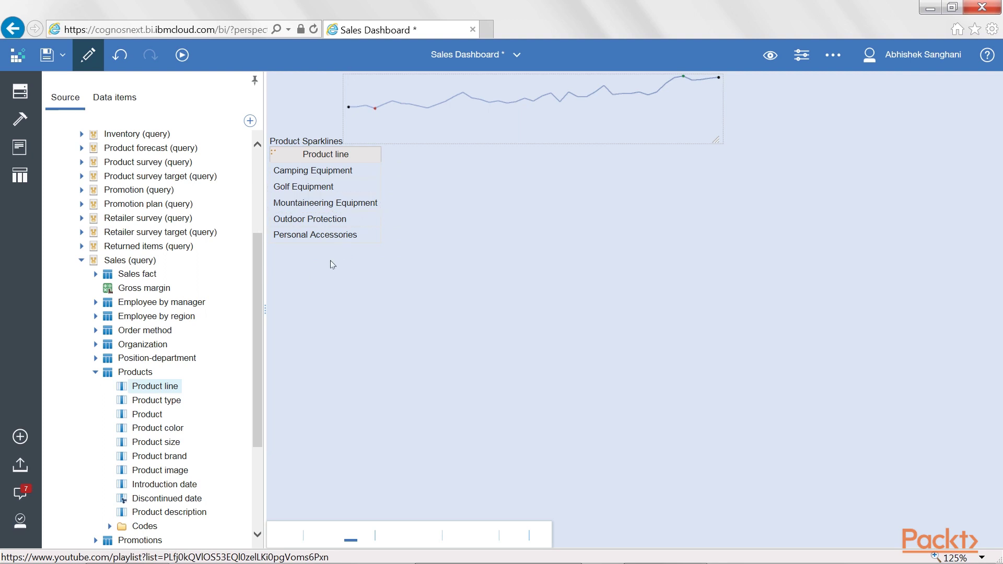
mouse_move(326, 202)
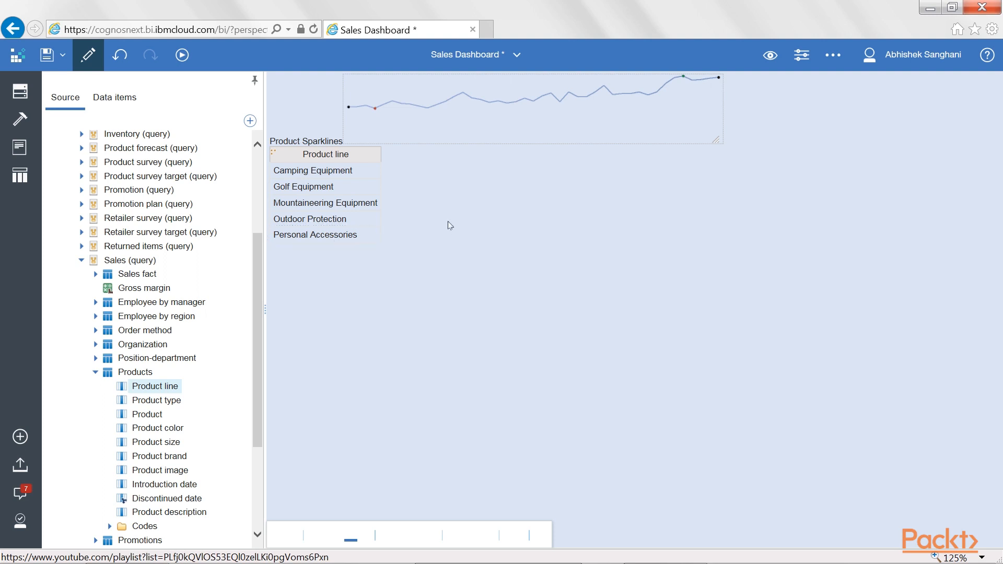
Step: Move the sparkline chart into the list beside Product line and check its repeated cells
click(377, 119)
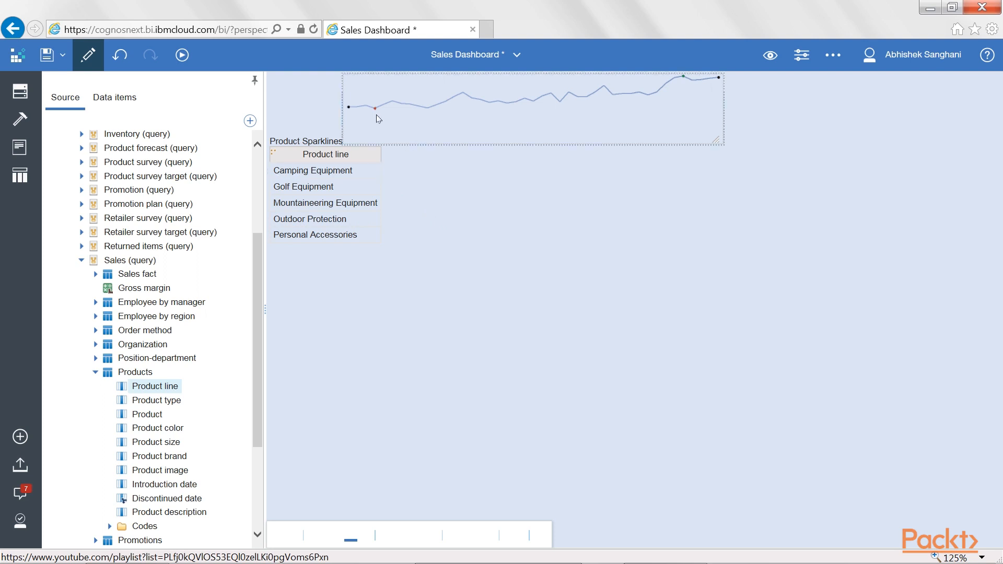
mouse_move(471, 128)
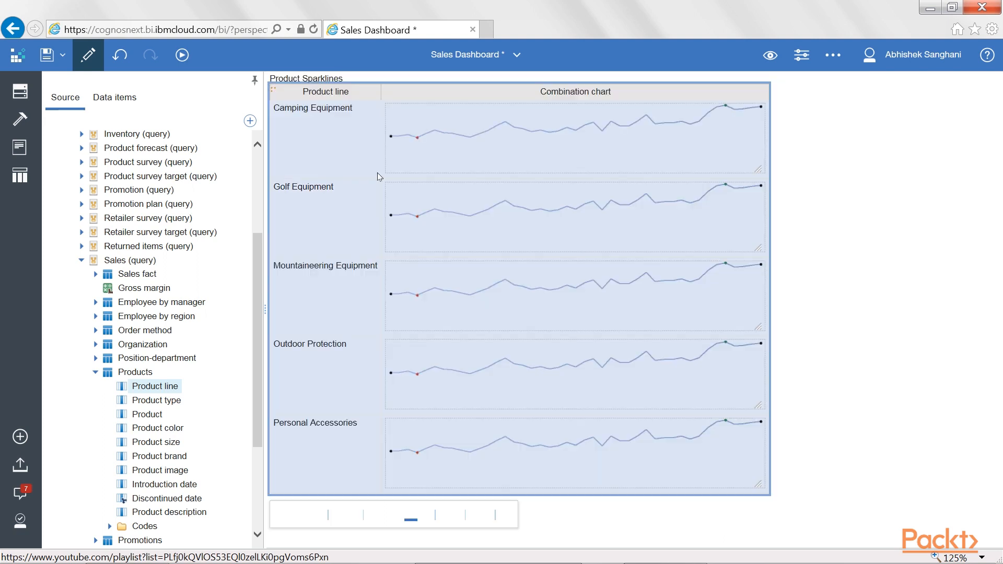
click(457, 224)
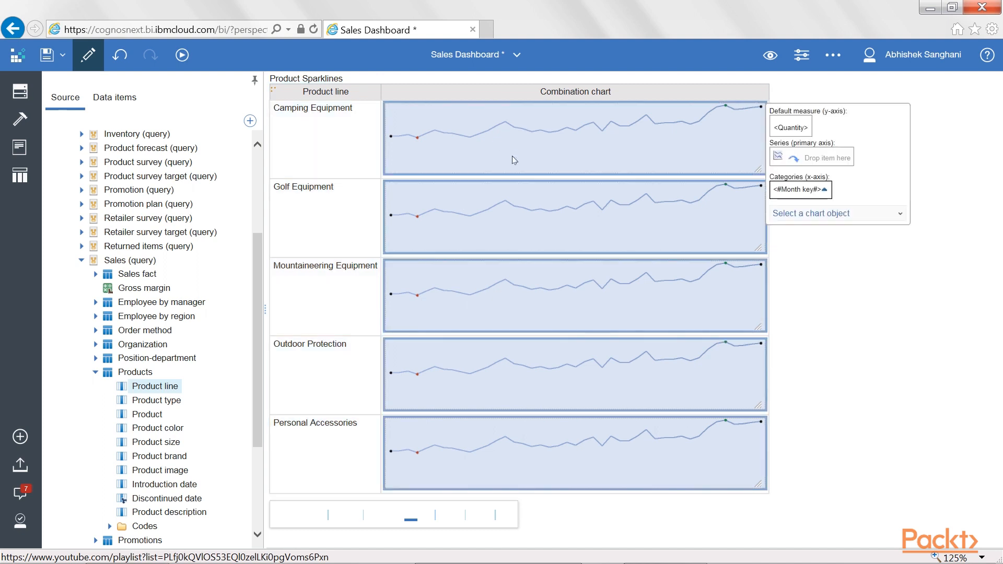
click(325, 138)
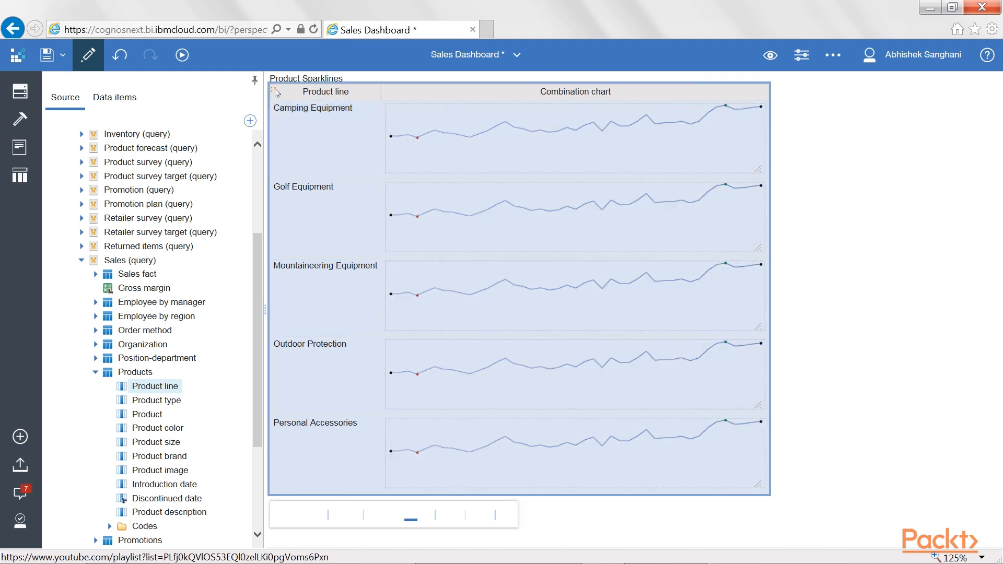
click(575, 137)
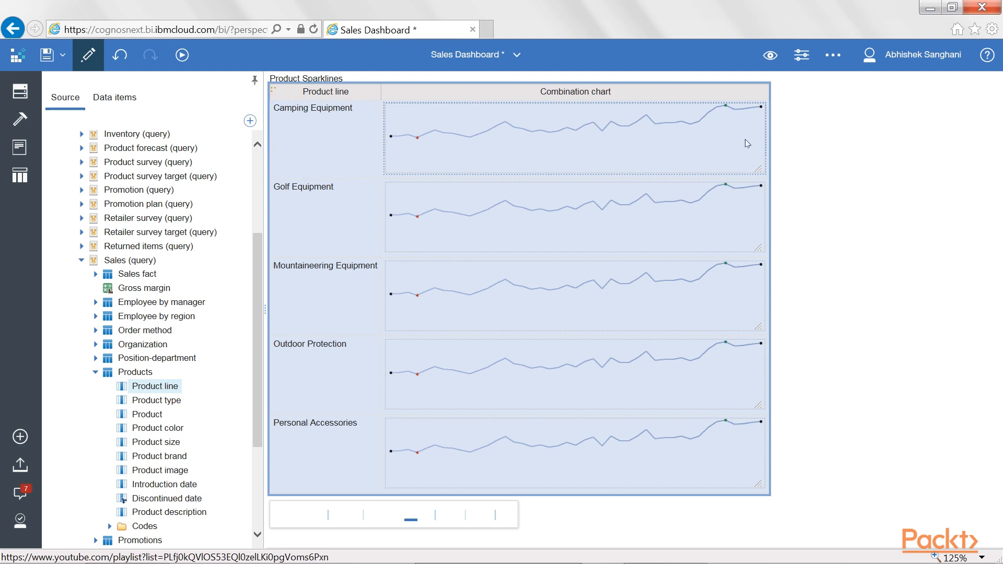
click(621, 451)
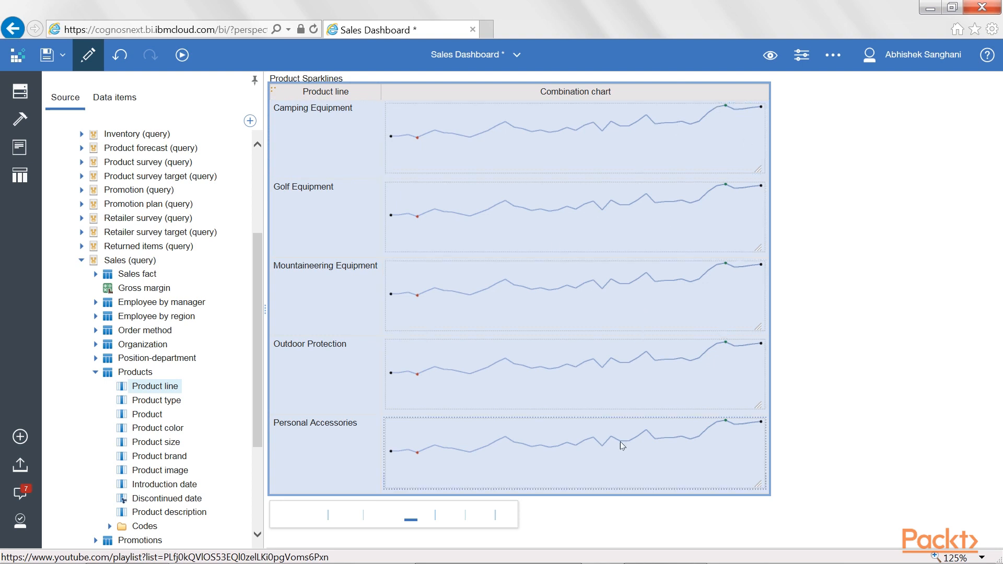
click(591, 138)
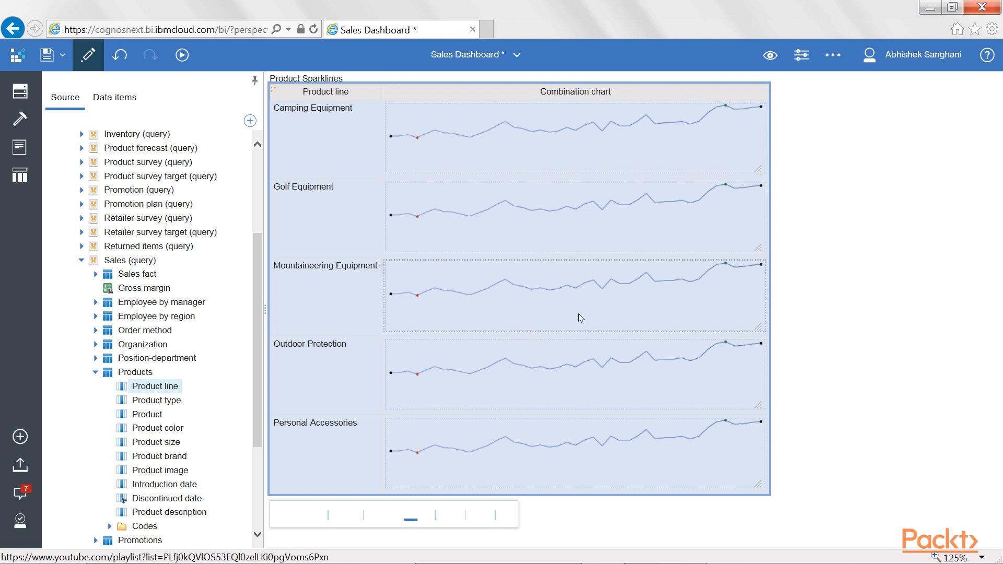
click(575, 137)
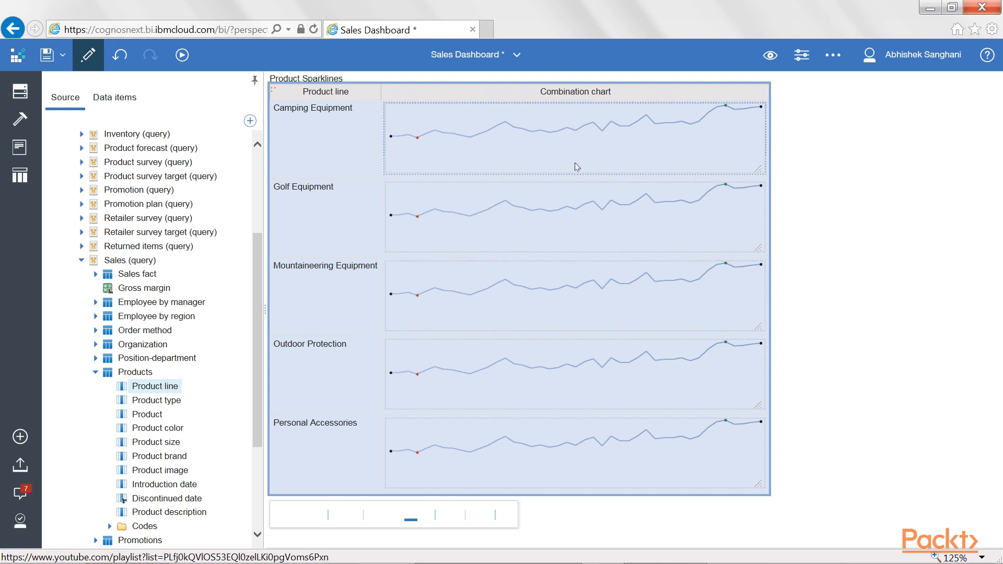
mouse_move(544, 168)
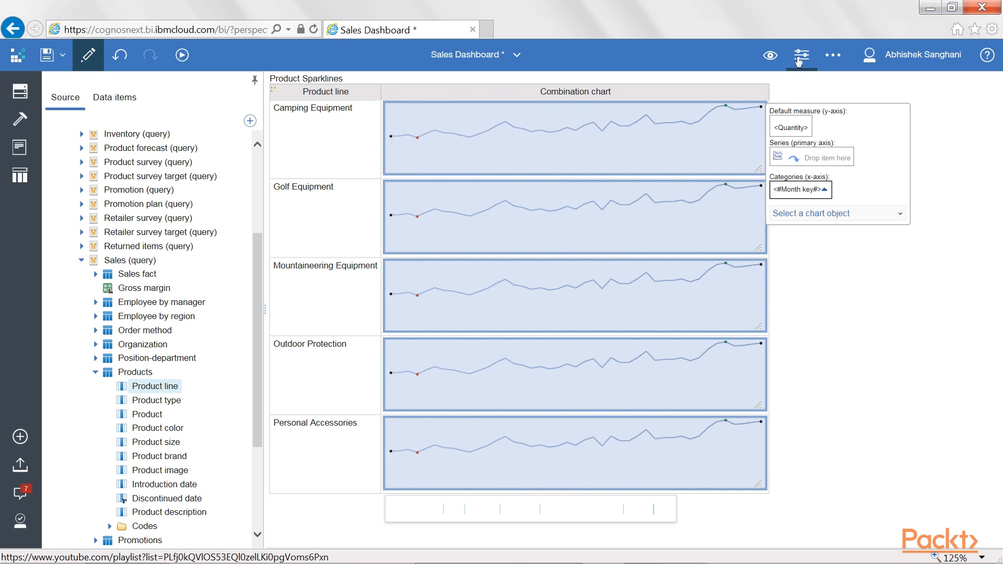
click(800, 55)
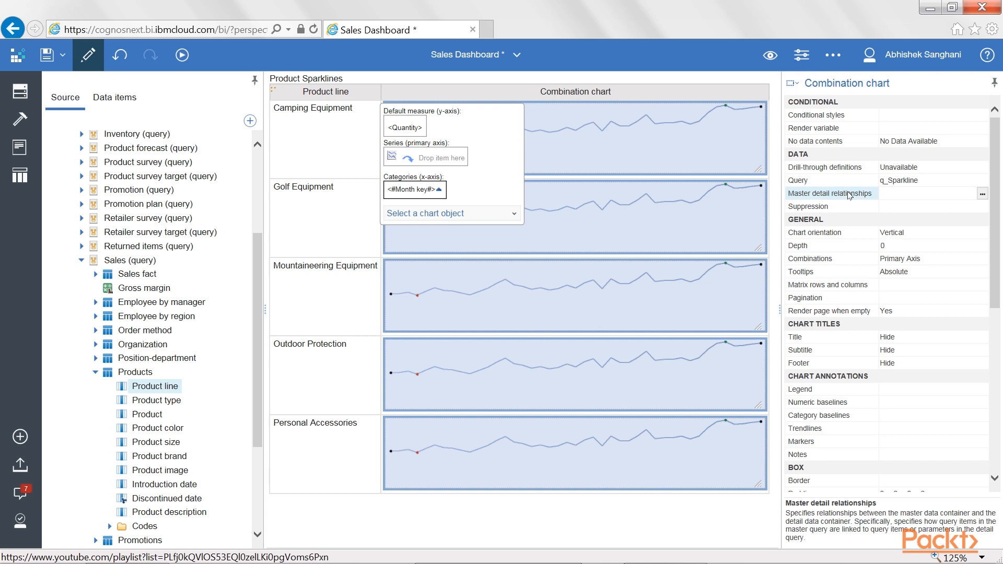
mouse_move(934, 196)
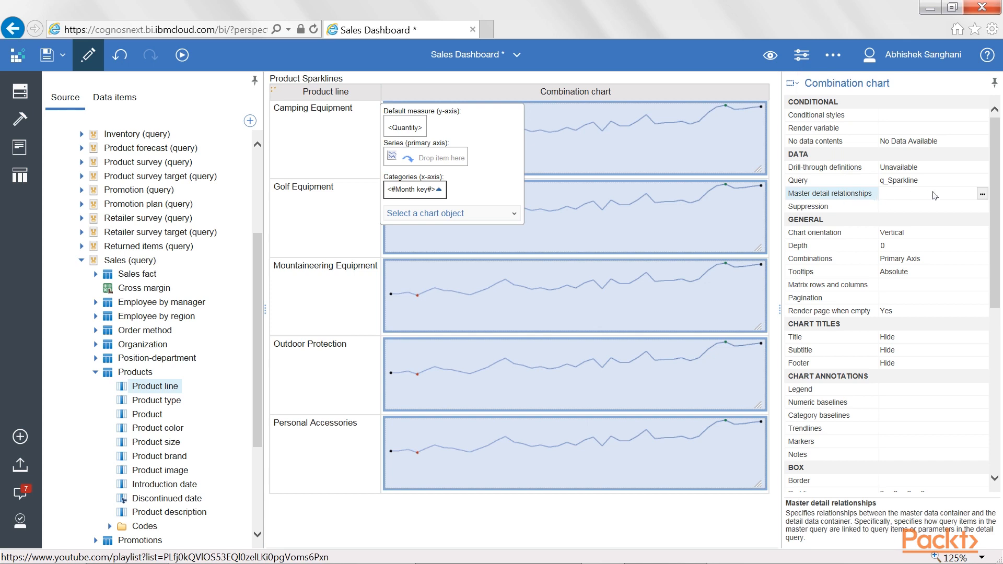
mouse_move(873, 200)
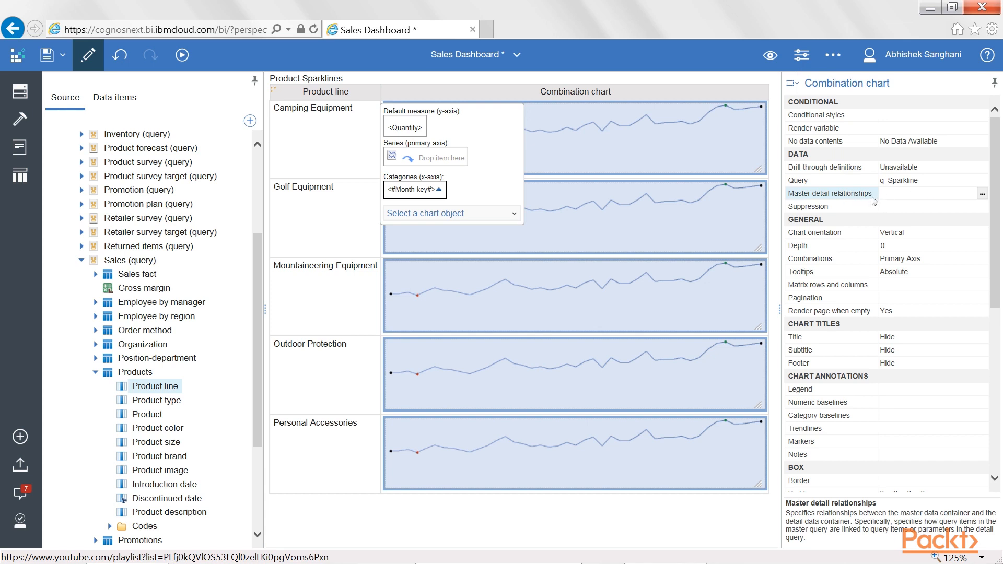
mouse_move(680, 151)
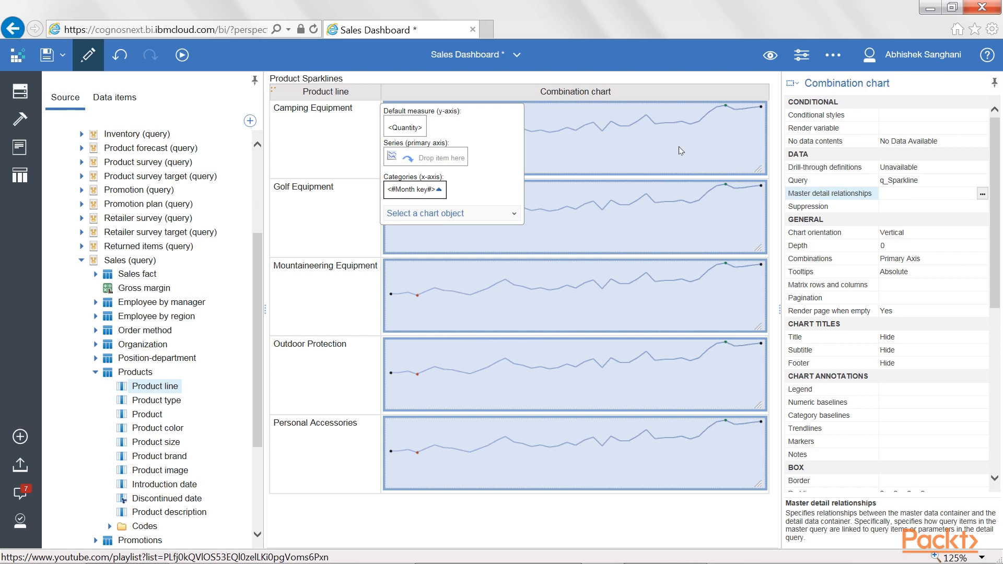
mouse_move(829, 186)
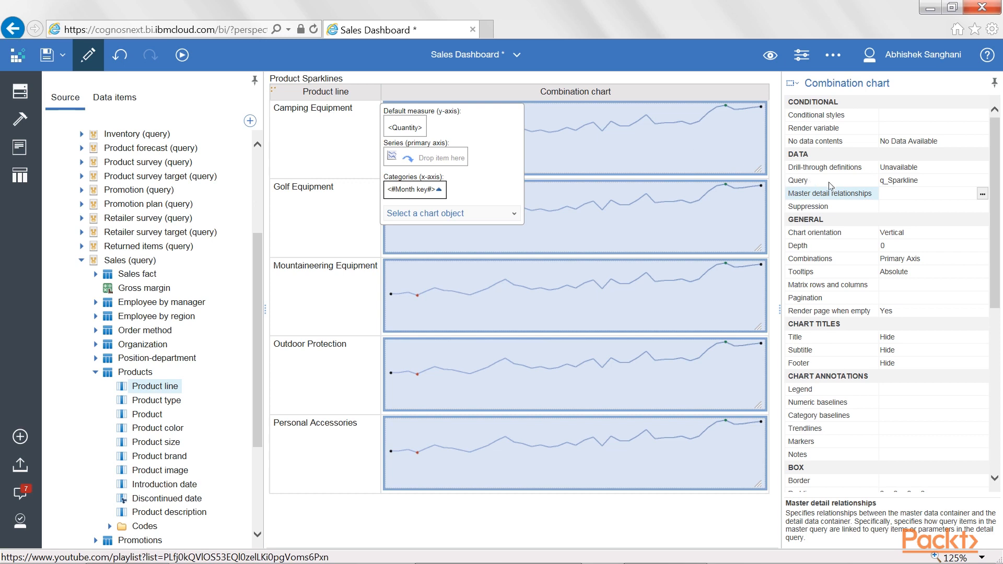
mouse_move(703, 117)
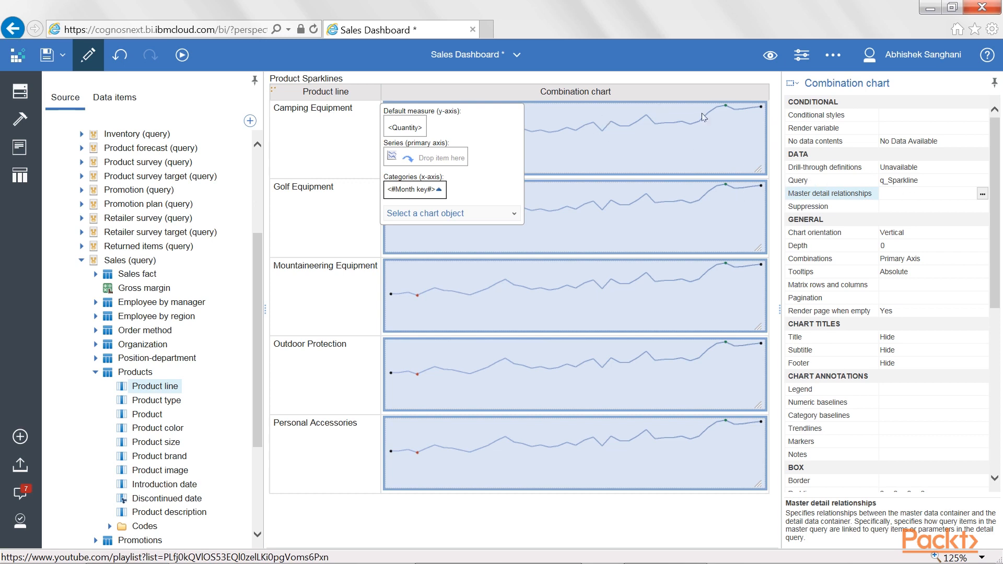
mouse_move(635, 413)
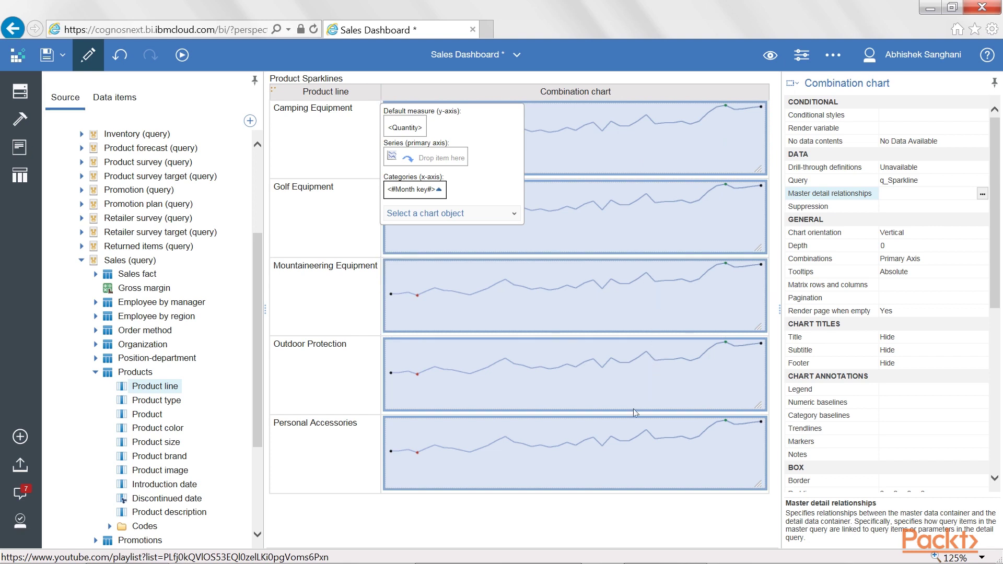
mouse_move(629, 381)
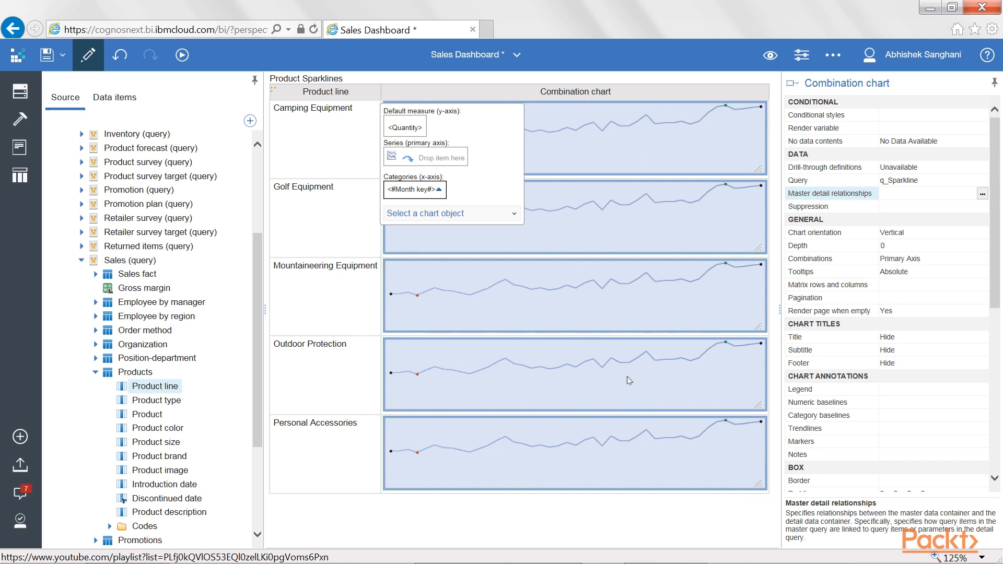
mouse_move(20, 148)
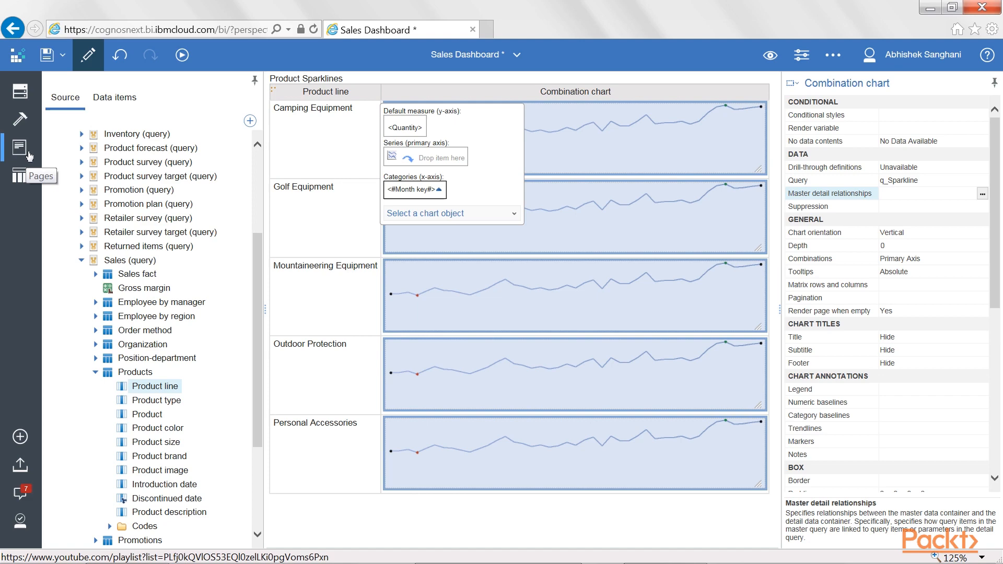
mouse_move(20, 176)
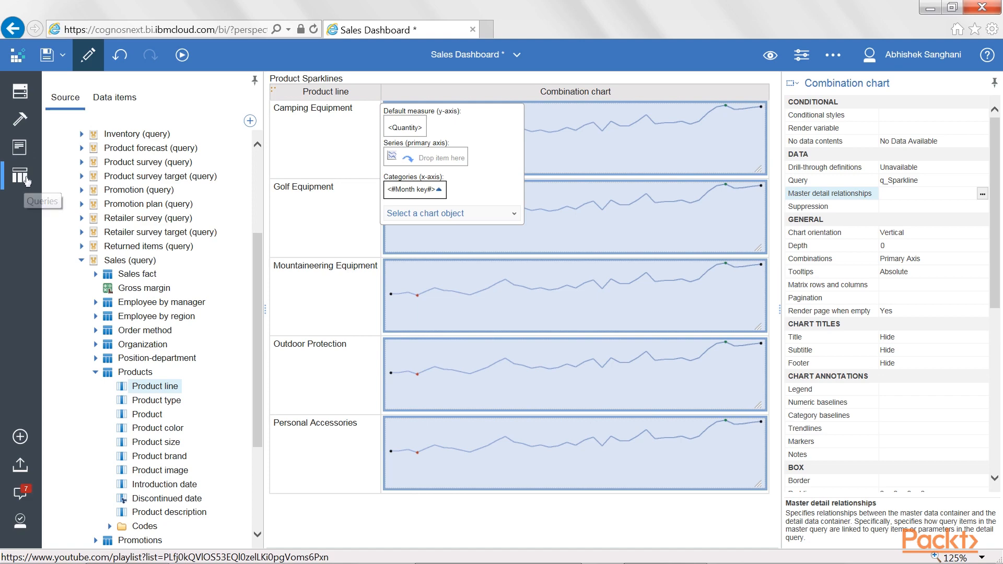
Step: Review q_Sparkline, confirming it holds only Quantity and Month key with no filters
click(20, 176)
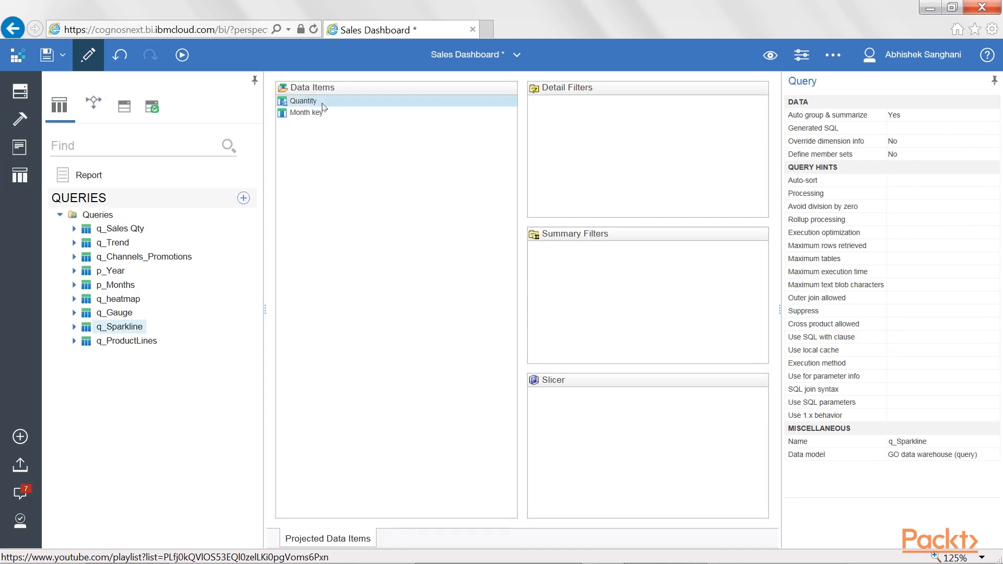
mouse_move(336, 102)
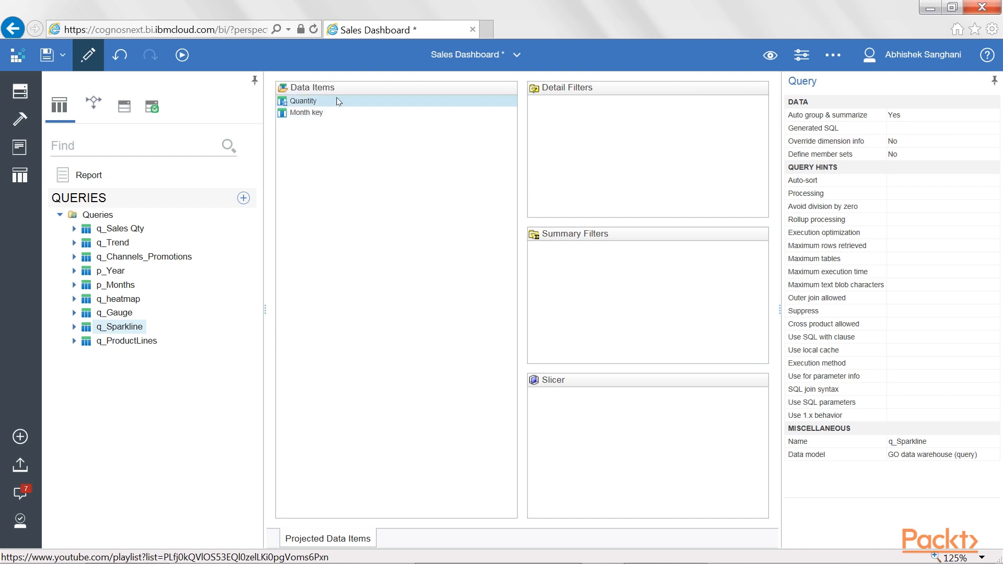
click(307, 112)
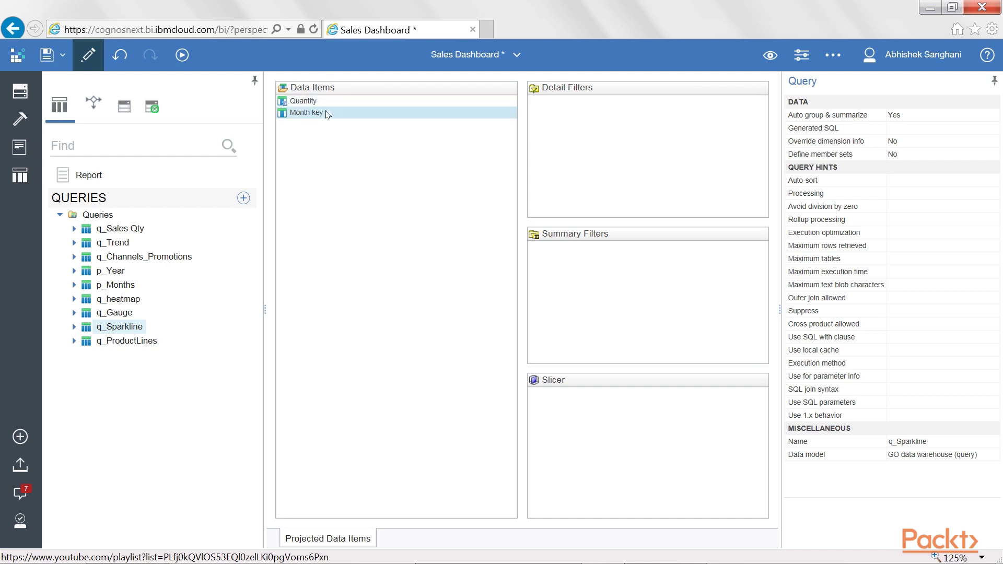
mouse_move(623, 174)
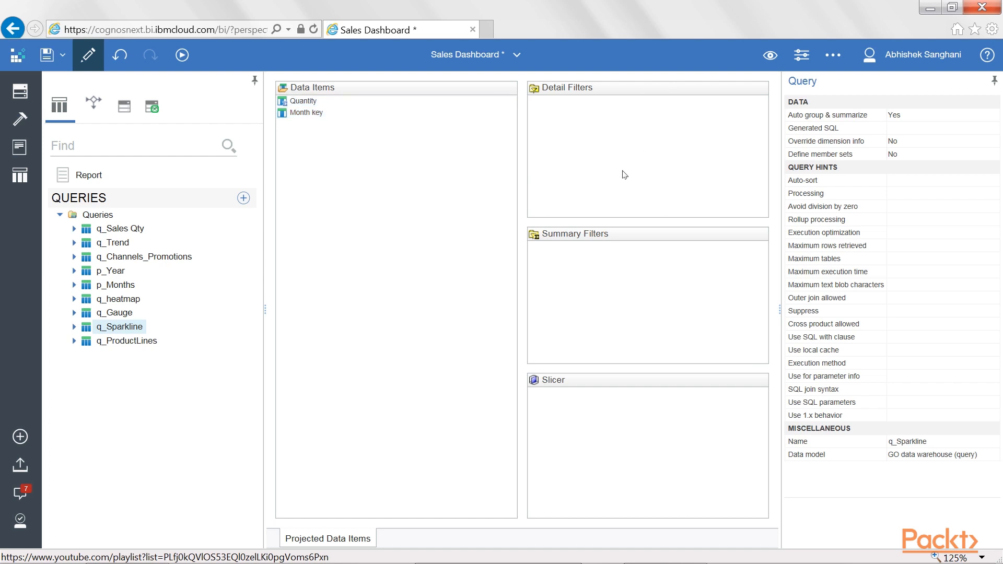
mouse_move(615, 182)
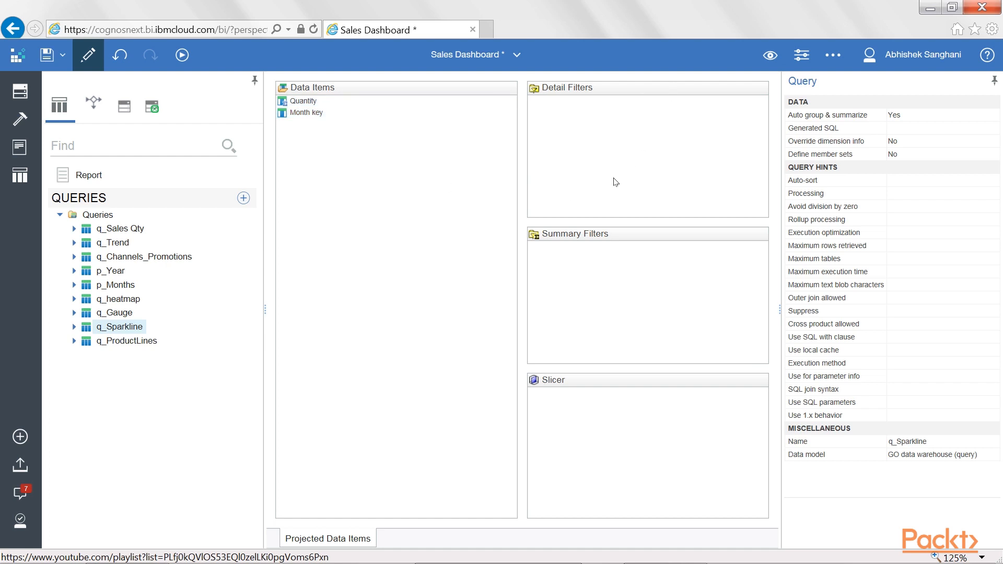
mouse_move(162, 361)
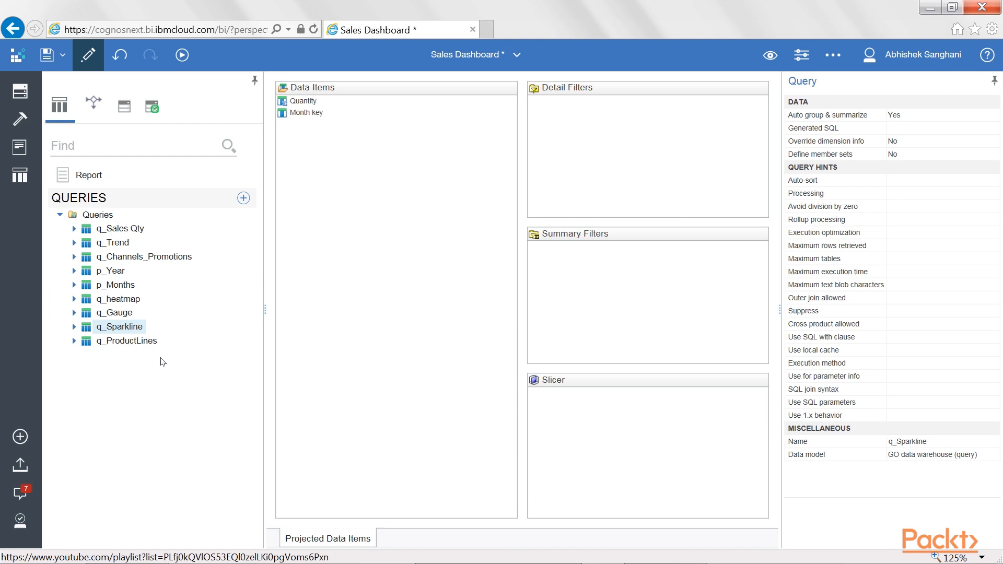
mouse_move(21, 91)
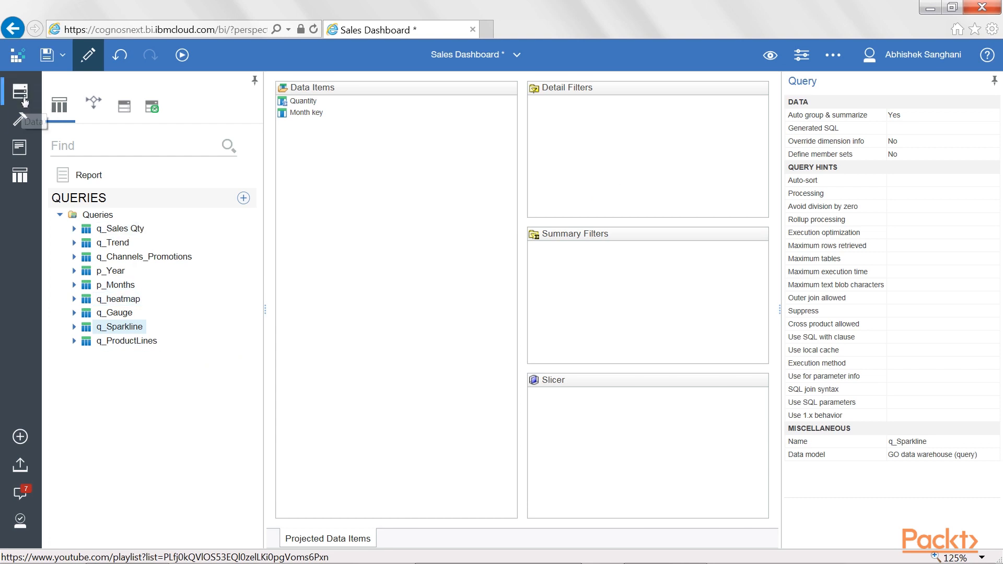
click(21, 93)
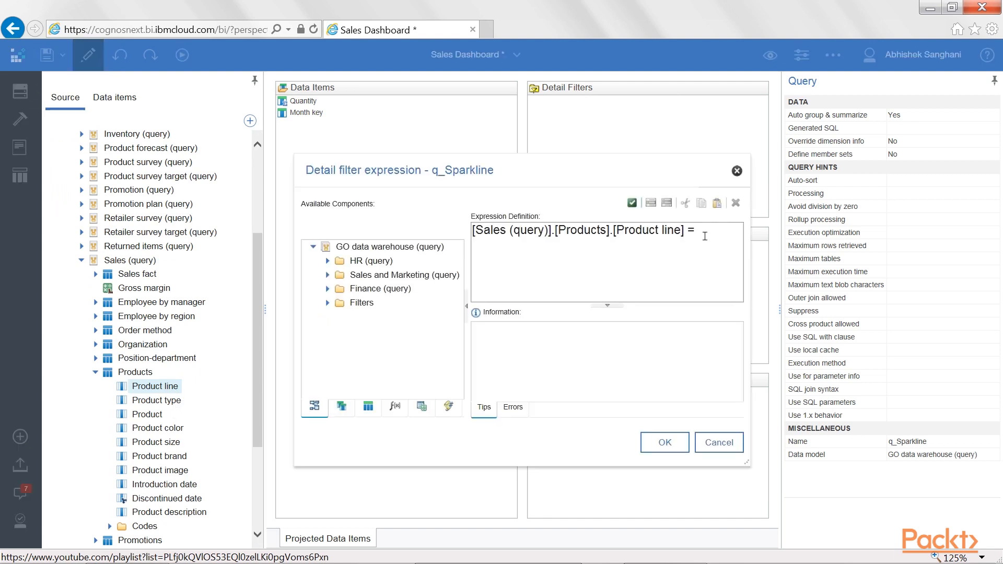
Step: Filter q_Sparkline with [Sales (query)].[Products].[Product line] = ?p_ProductLine?
text(?p_ProductLine?)
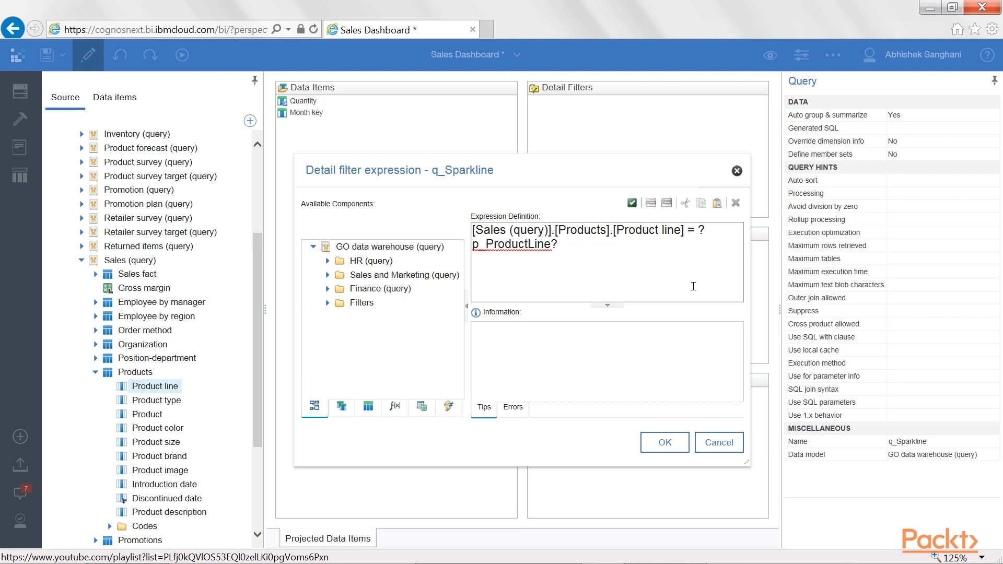
click(556, 244)
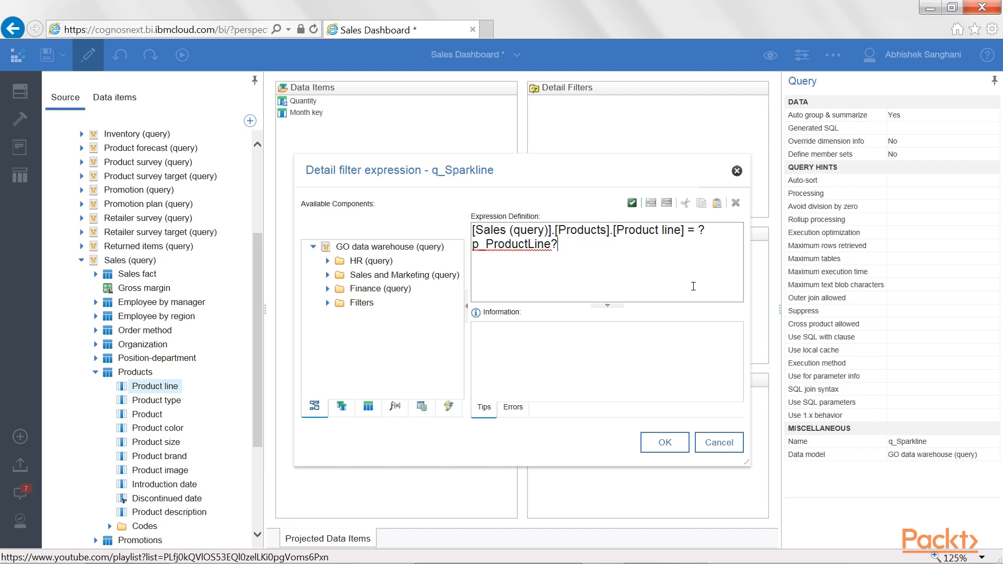
mouse_move(632, 181)
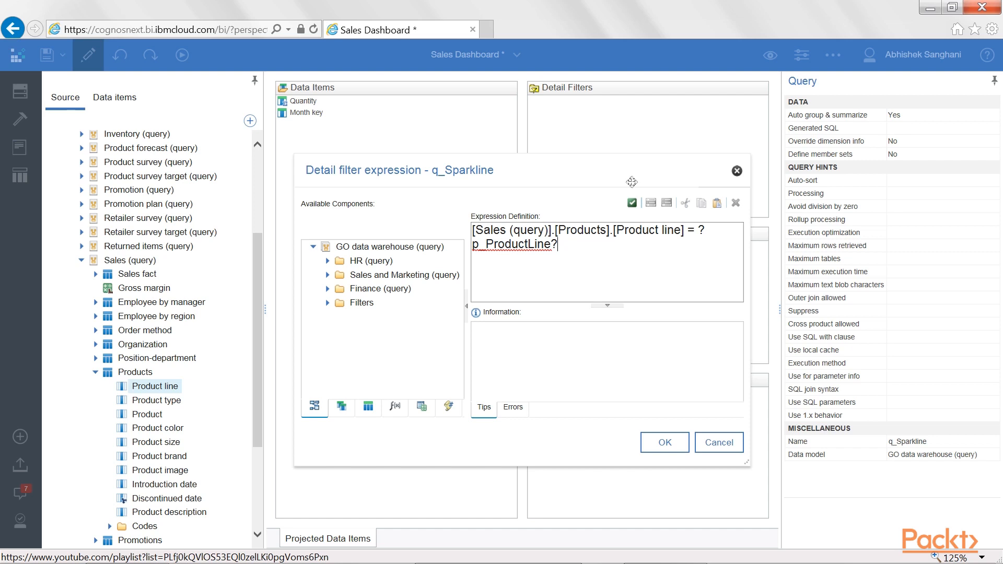
click(718, 442)
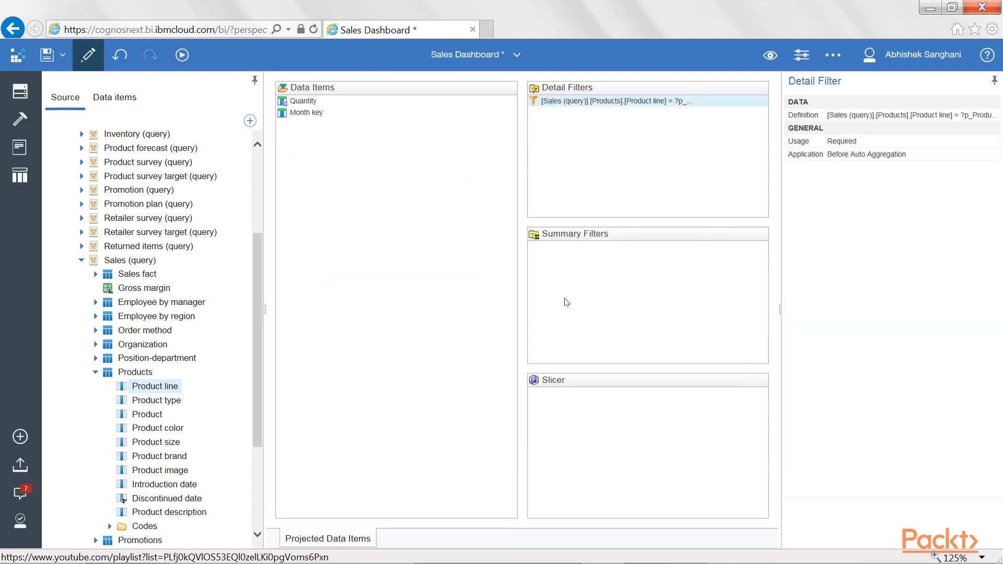
mouse_move(20, 148)
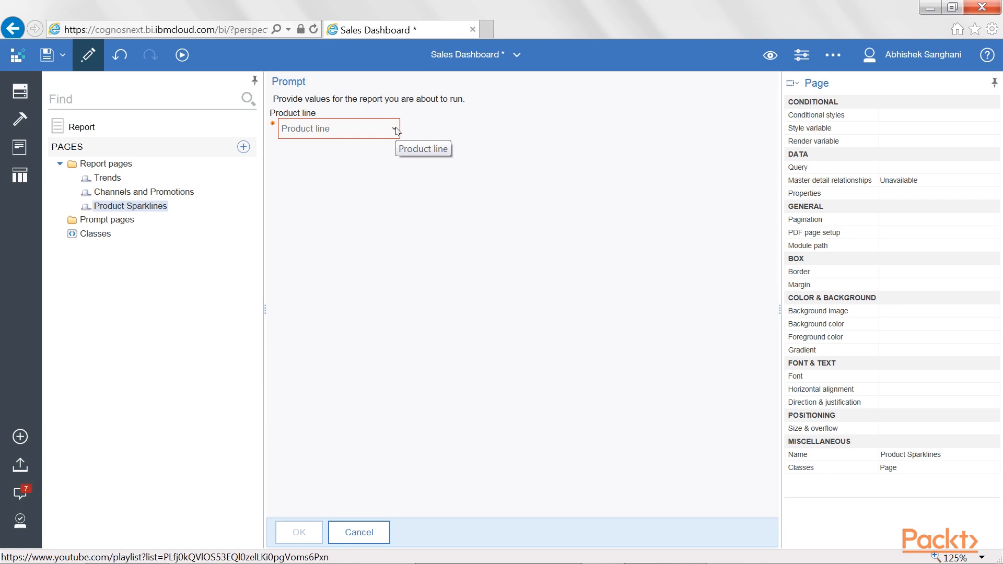
Step: Answer the Product line prompt with Camping Equipment to render the page
click(395, 128)
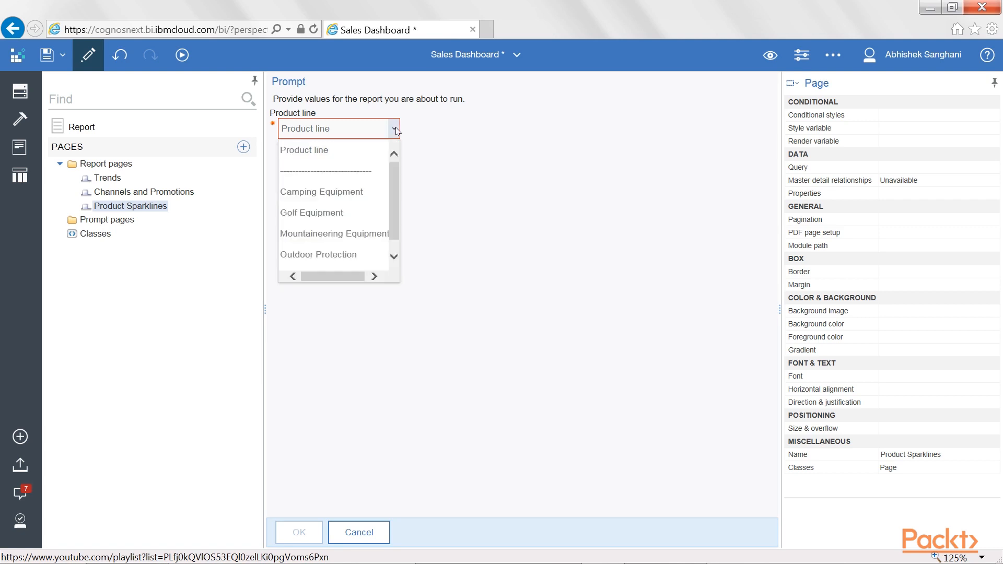
mouse_move(321, 191)
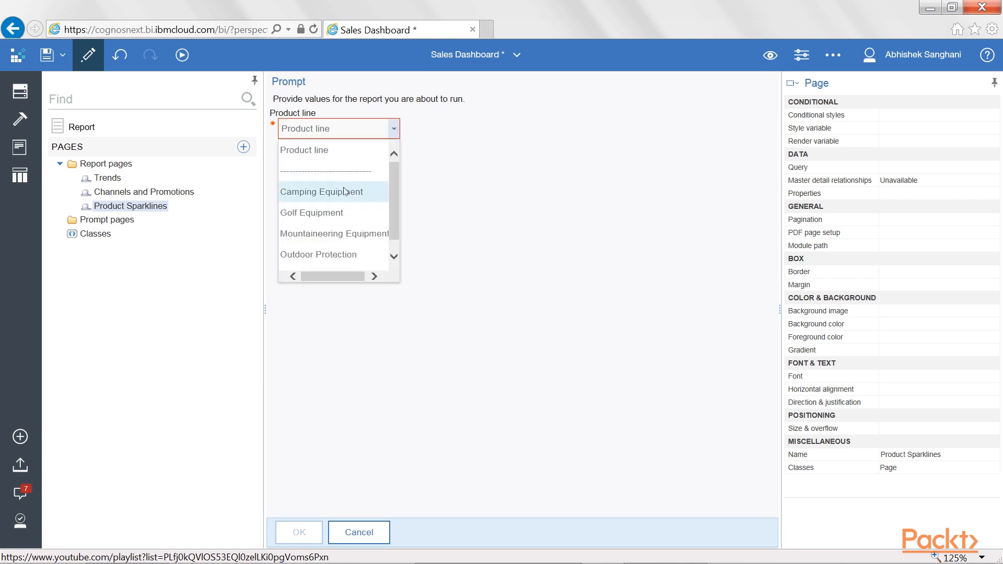
click(321, 191)
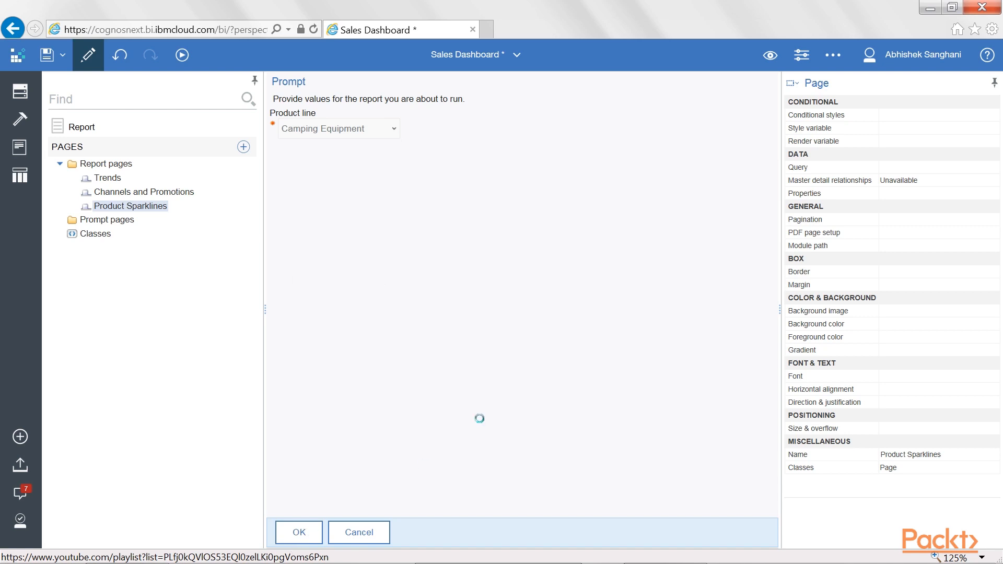
click(297, 532)
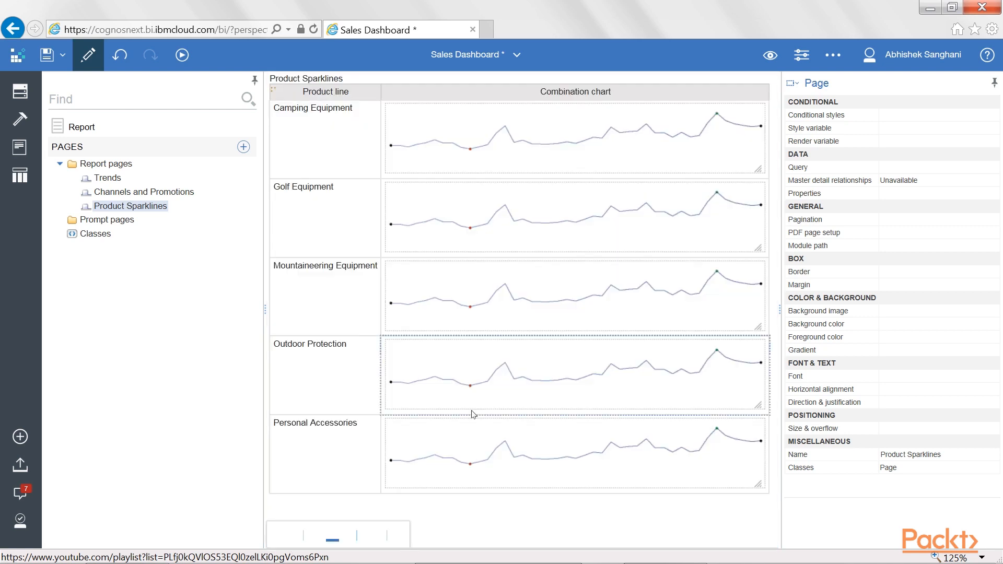
mouse_move(618, 456)
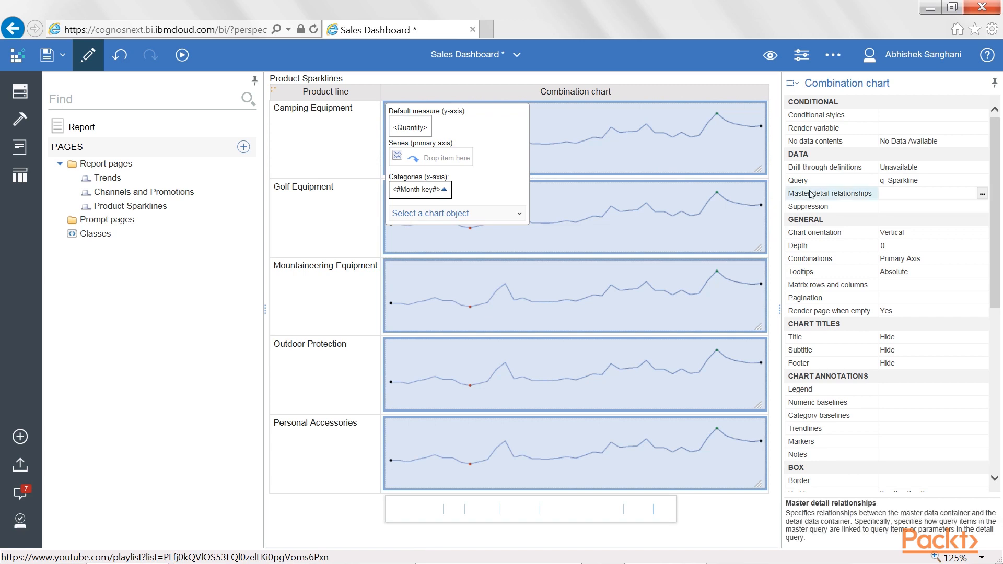
mouse_move(983, 196)
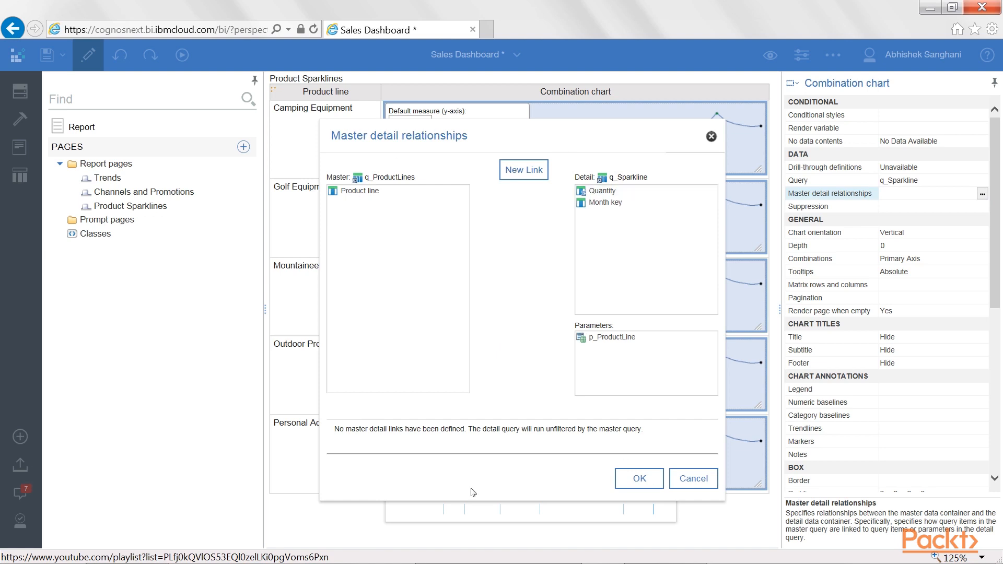
mouse_move(541, 262)
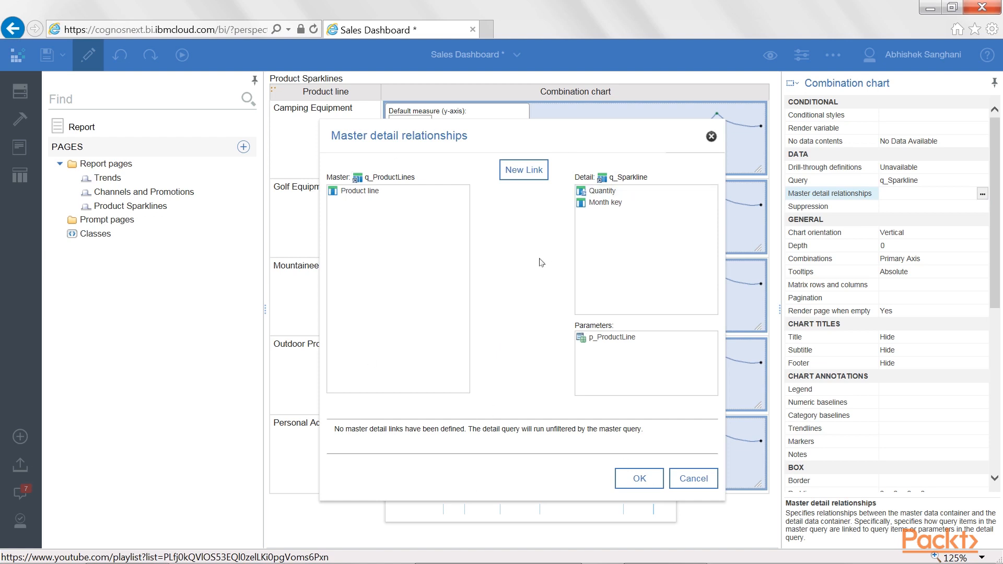
mouse_move(325, 177)
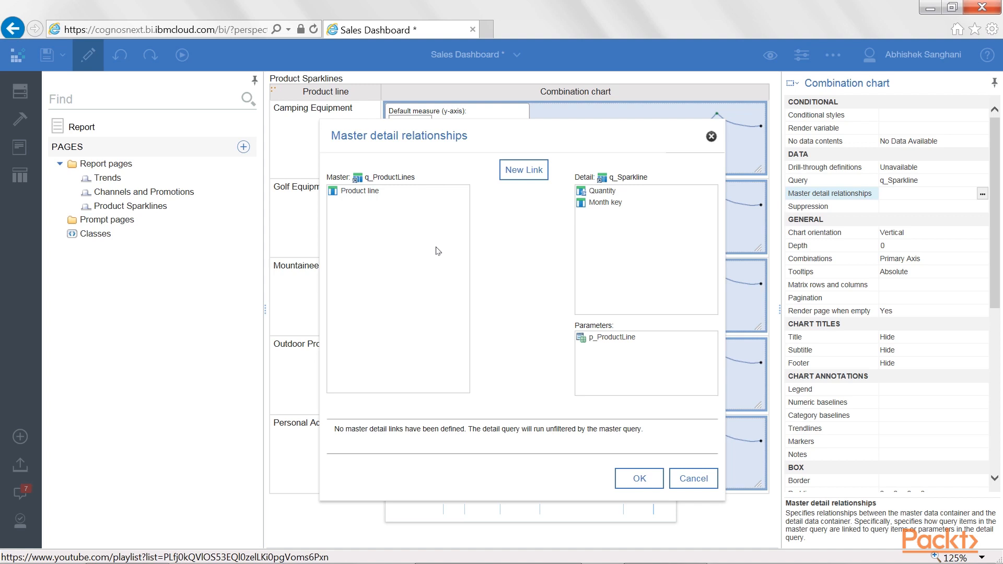
mouse_move(325, 230)
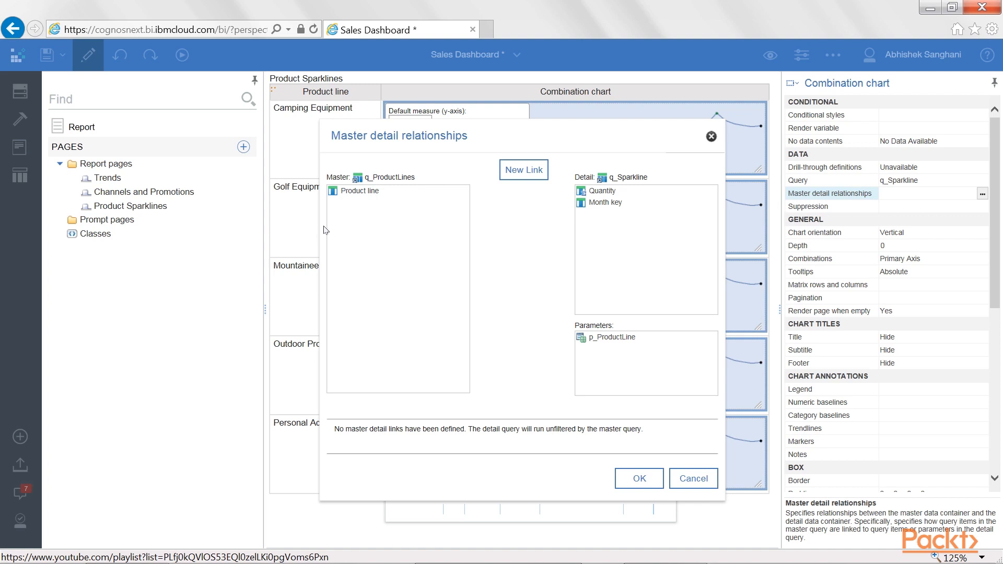
mouse_move(387, 170)
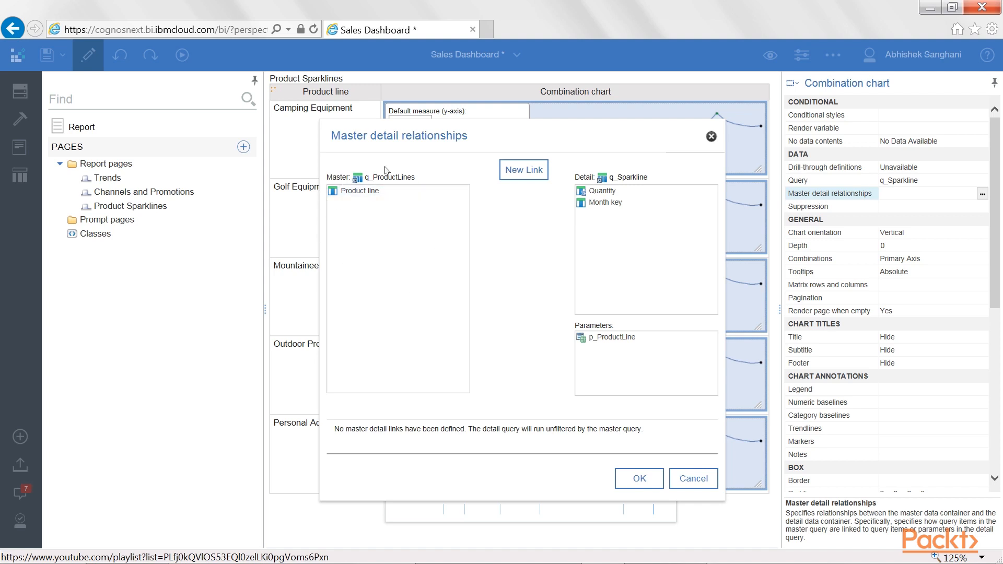
mouse_move(411, 231)
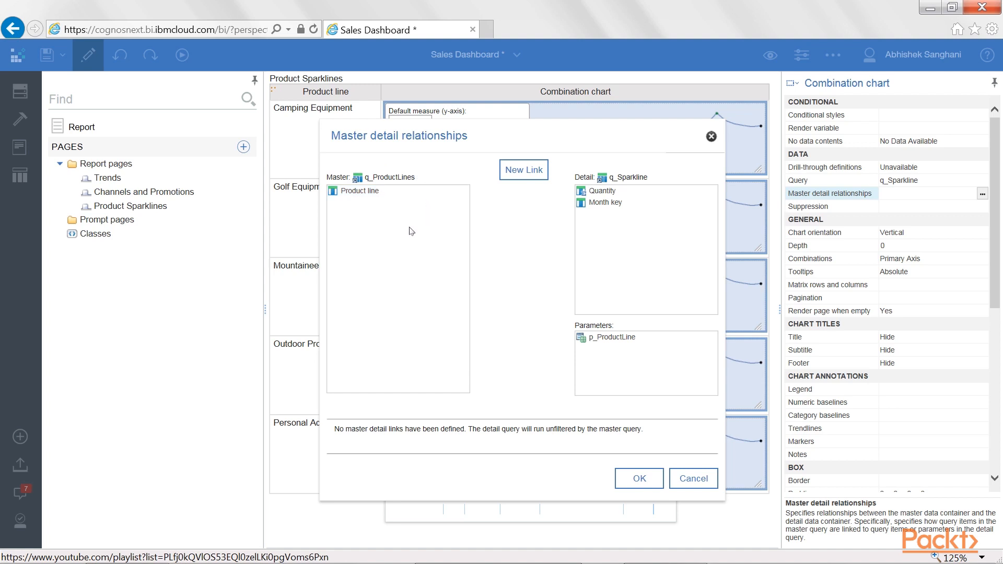
mouse_move(589, 259)
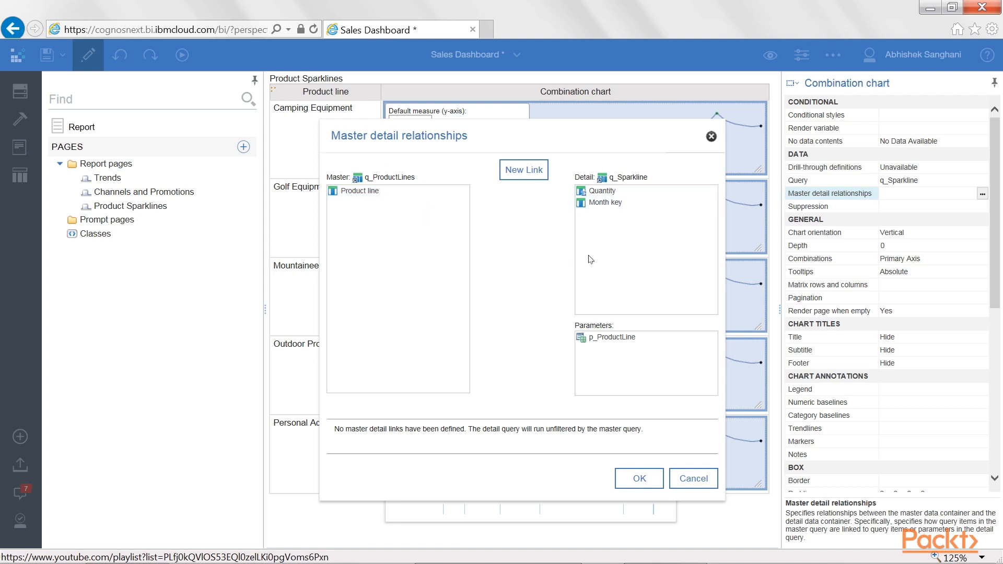
mouse_move(627, 260)
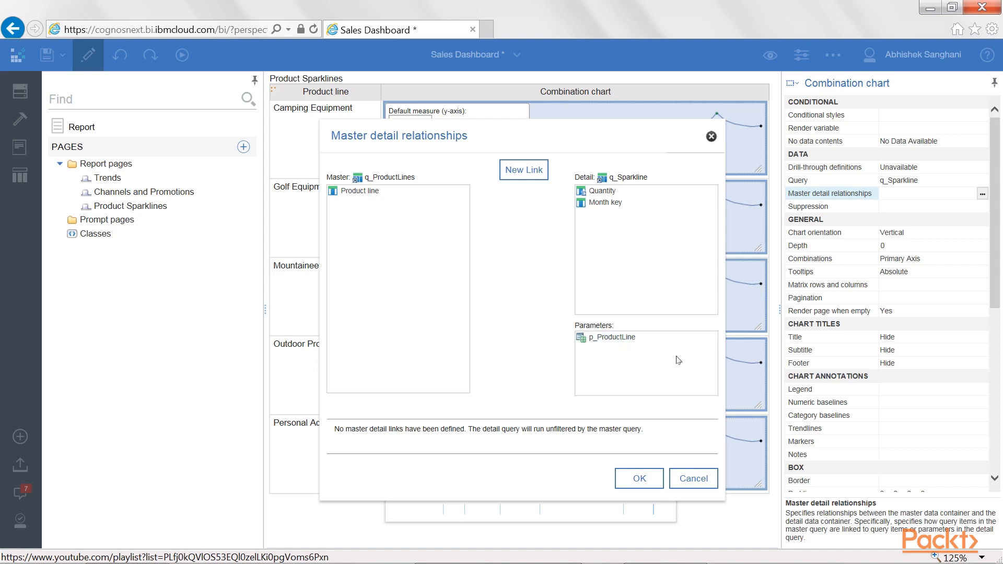
Step: Open the combination chart's Master detail relationships property dialog
click(609, 337)
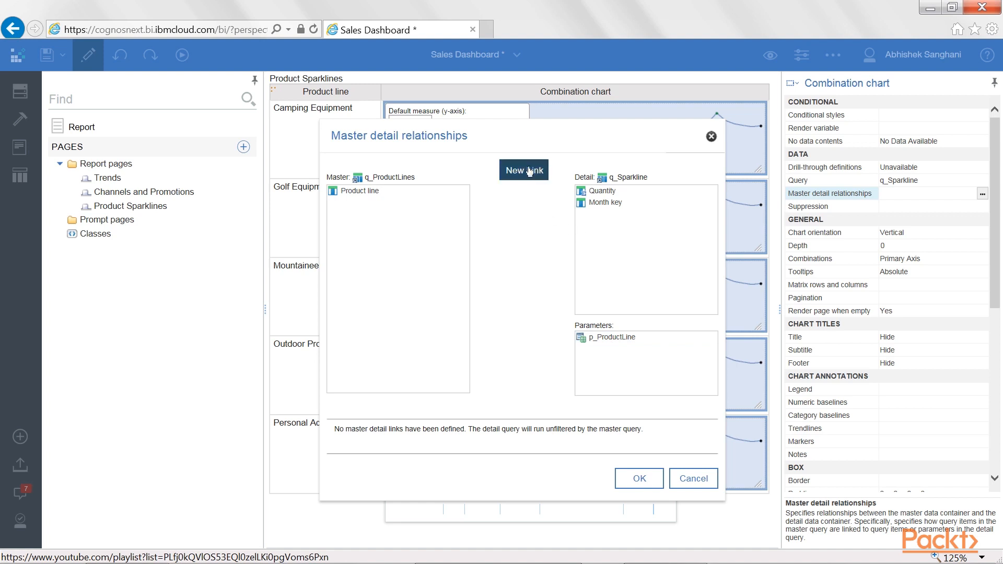
Step: Create a new link from the master Product line to the p_ProductLine parameter
click(524, 169)
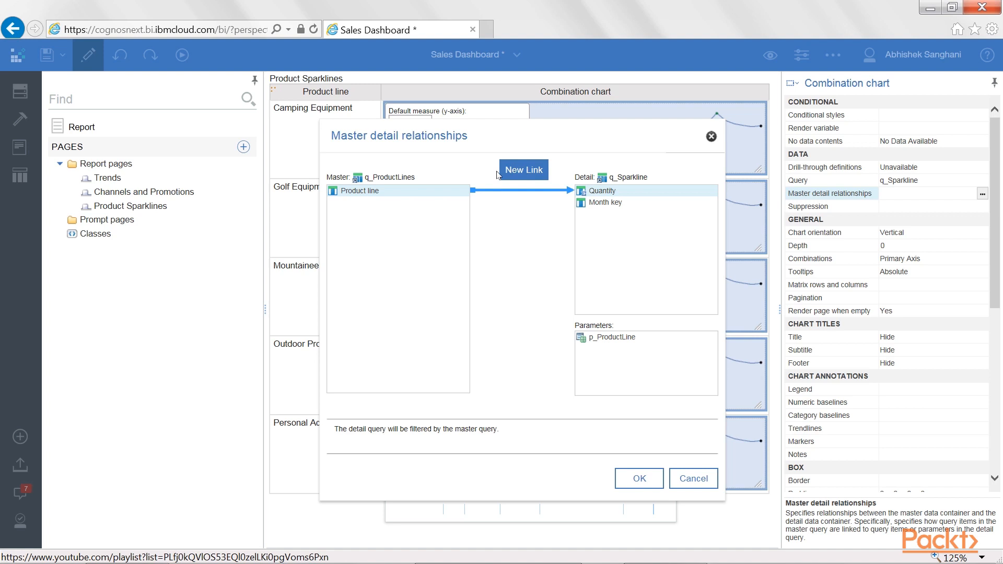
click(611, 337)
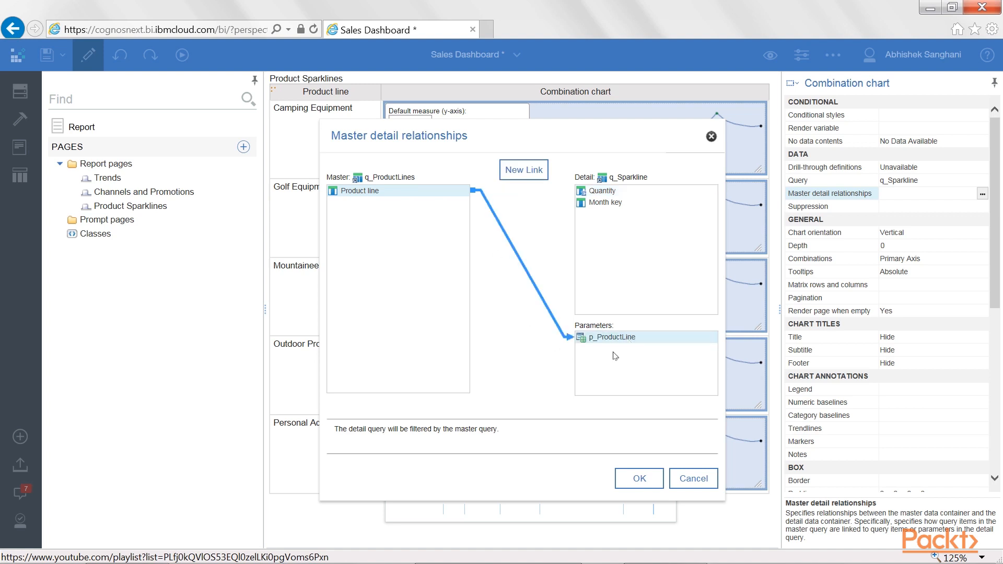
mouse_move(385, 196)
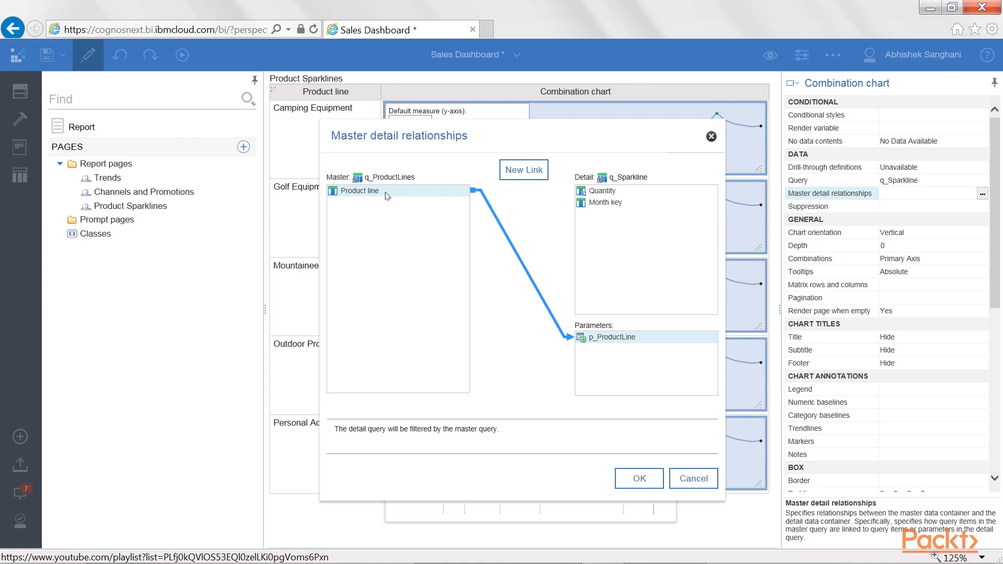
mouse_move(348, 177)
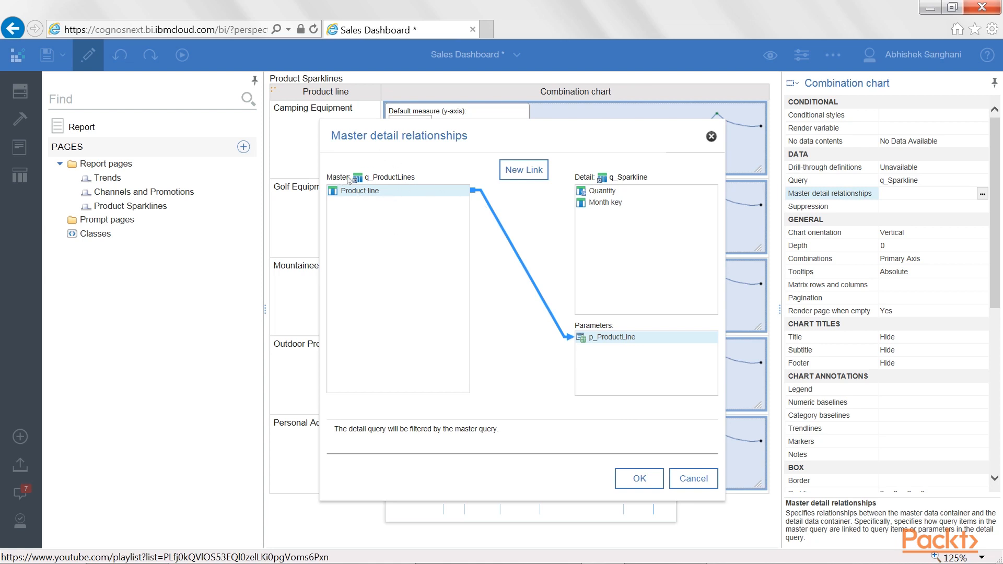
mouse_move(420, 208)
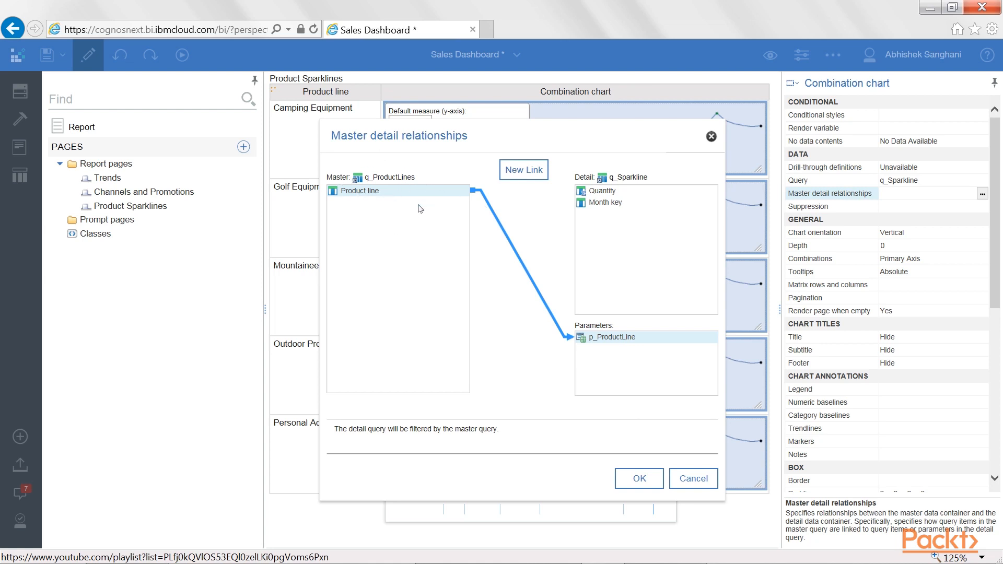
mouse_move(525, 384)
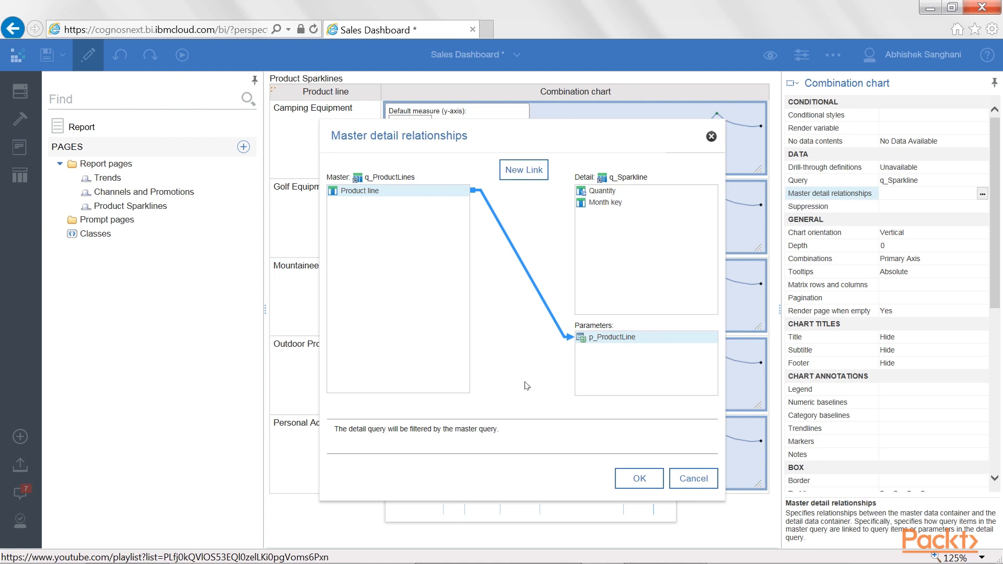
mouse_move(370, 196)
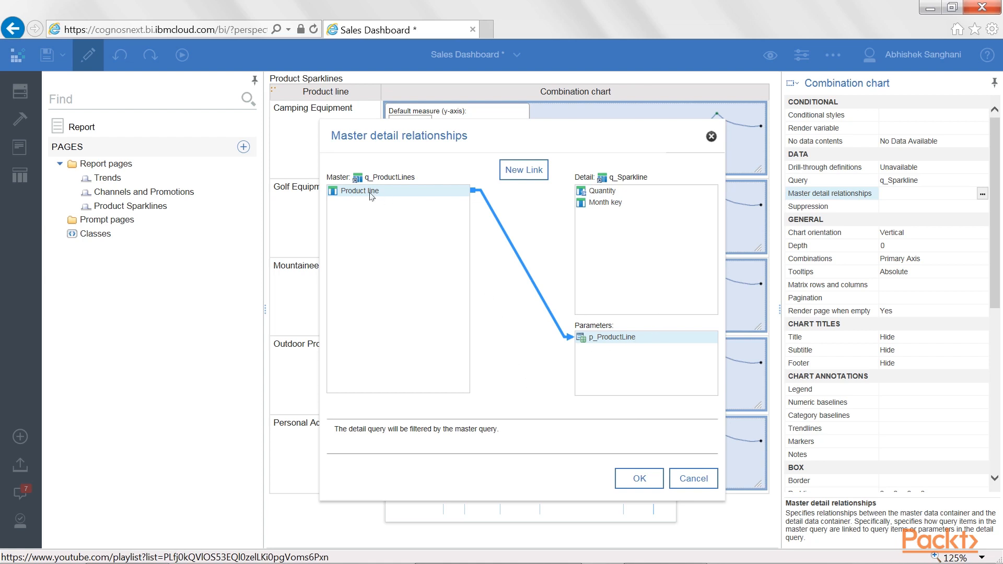
mouse_move(512, 243)
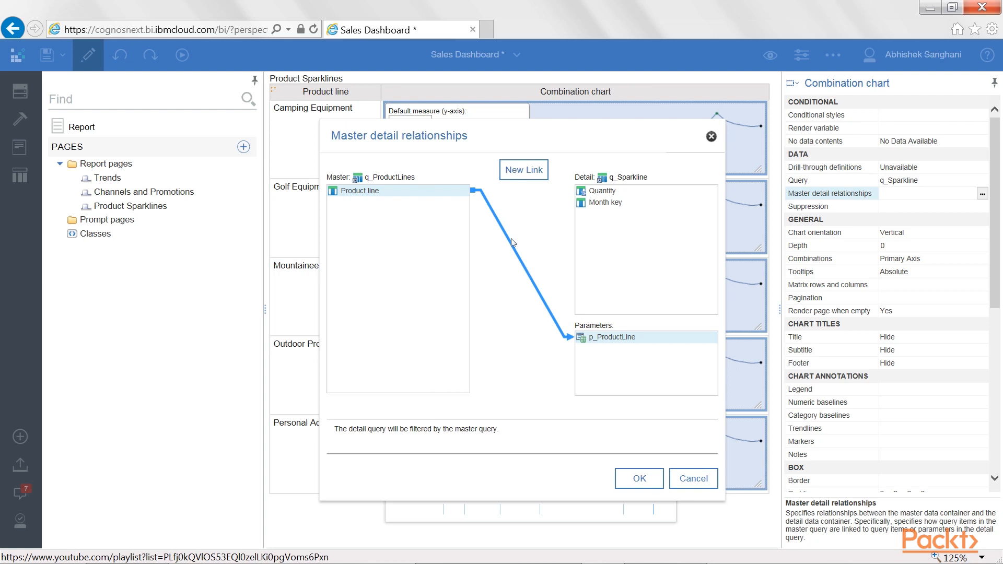
mouse_move(624, 348)
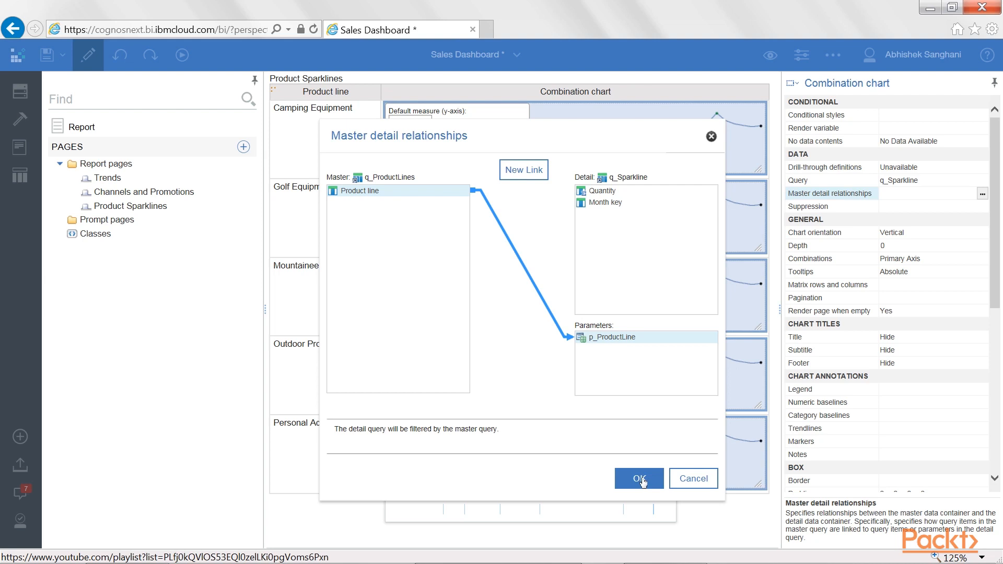
click(637, 478)
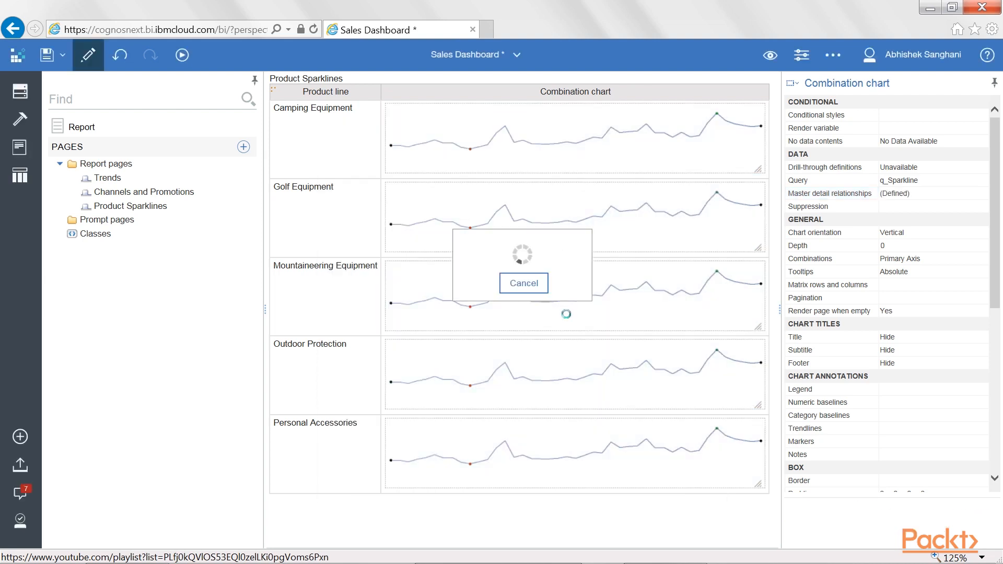
Step: Save the master-detail link and inspect each product line's distinct sparkline trend
click(305, 78)
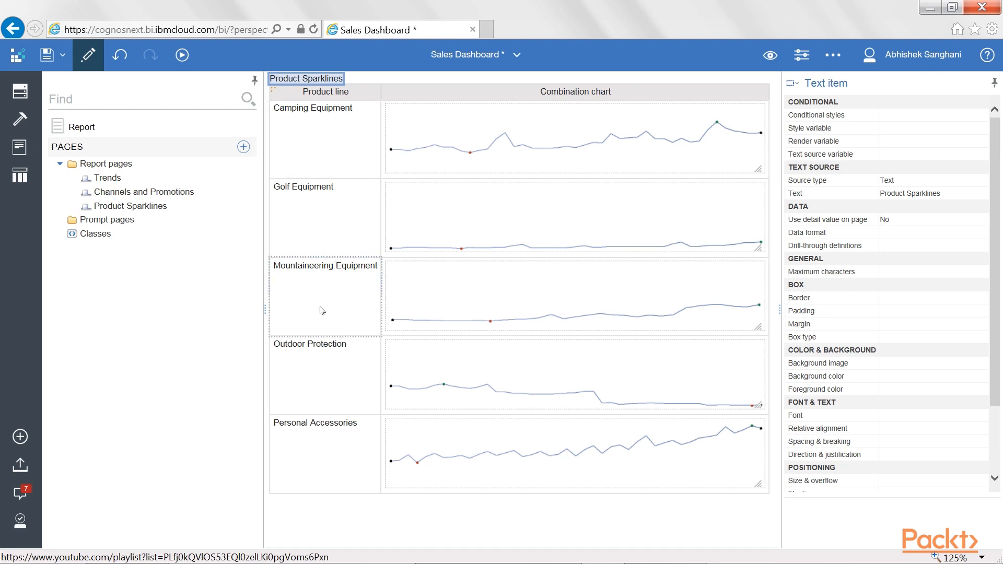
click(287, 461)
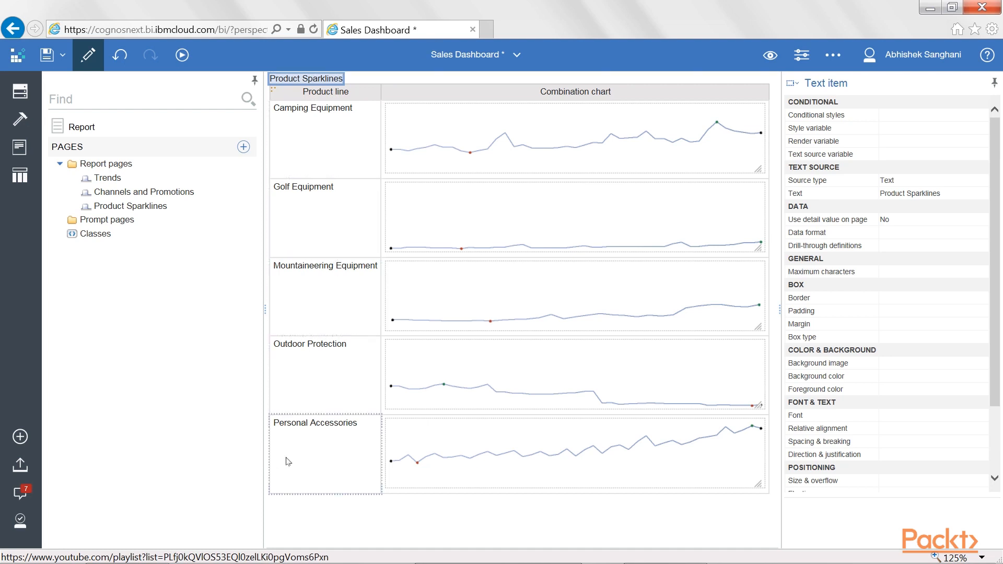
click(325, 217)
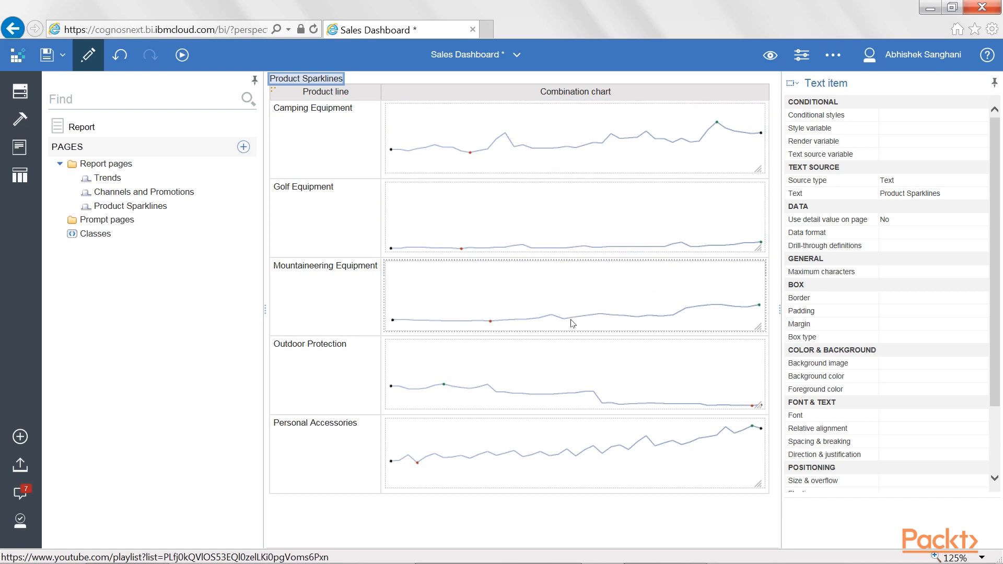
mouse_move(429, 287)
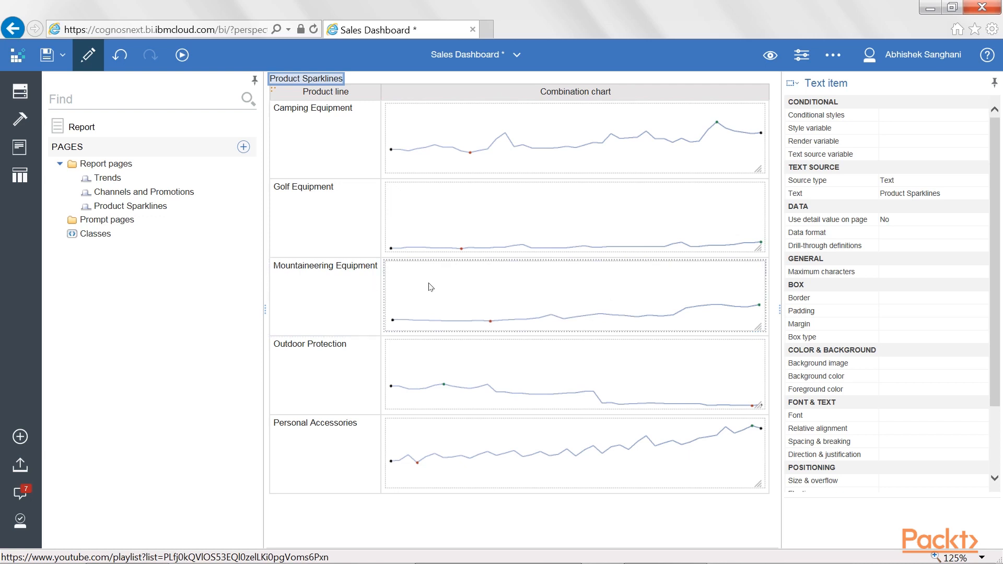
click(400, 154)
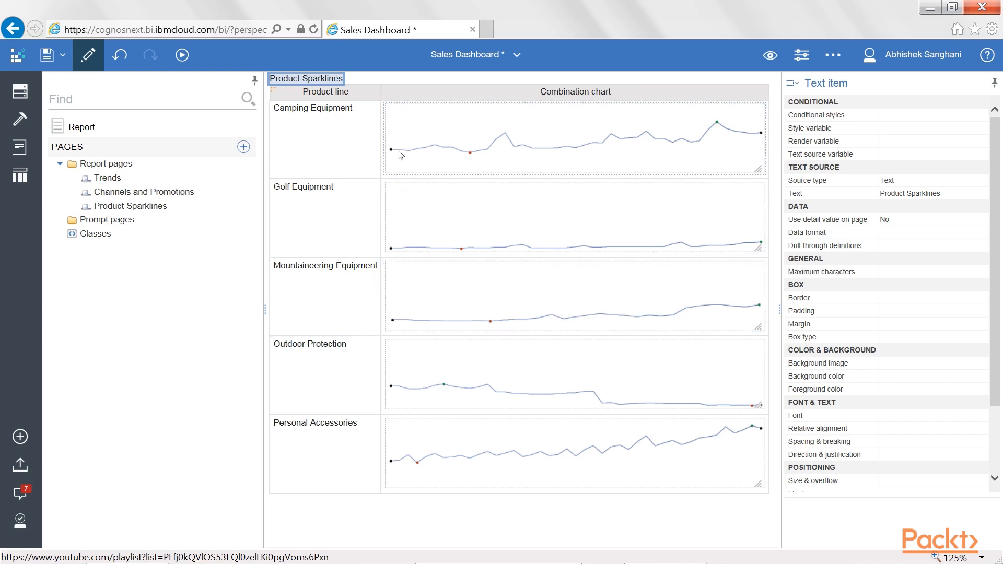
mouse_move(745, 143)
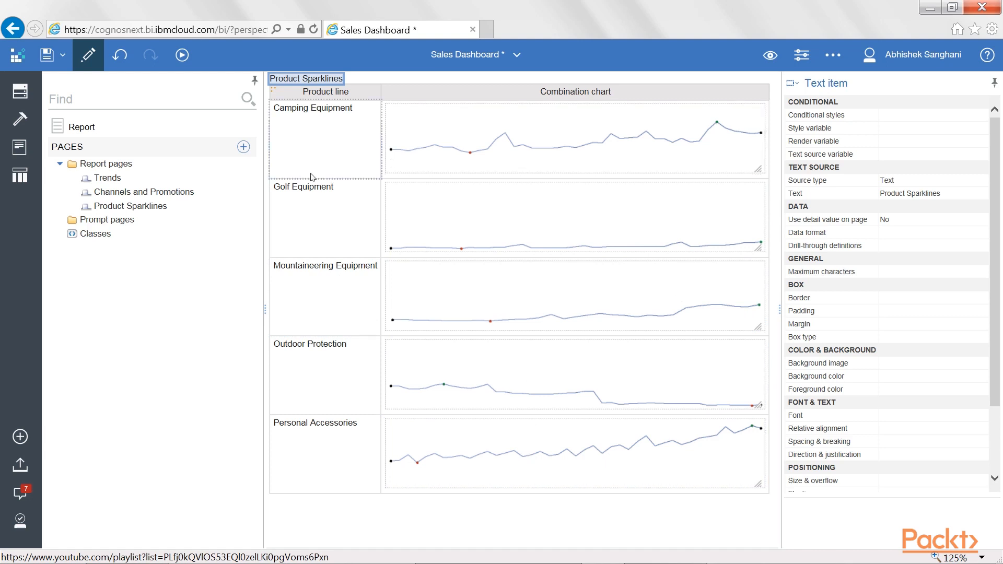
mouse_move(315, 158)
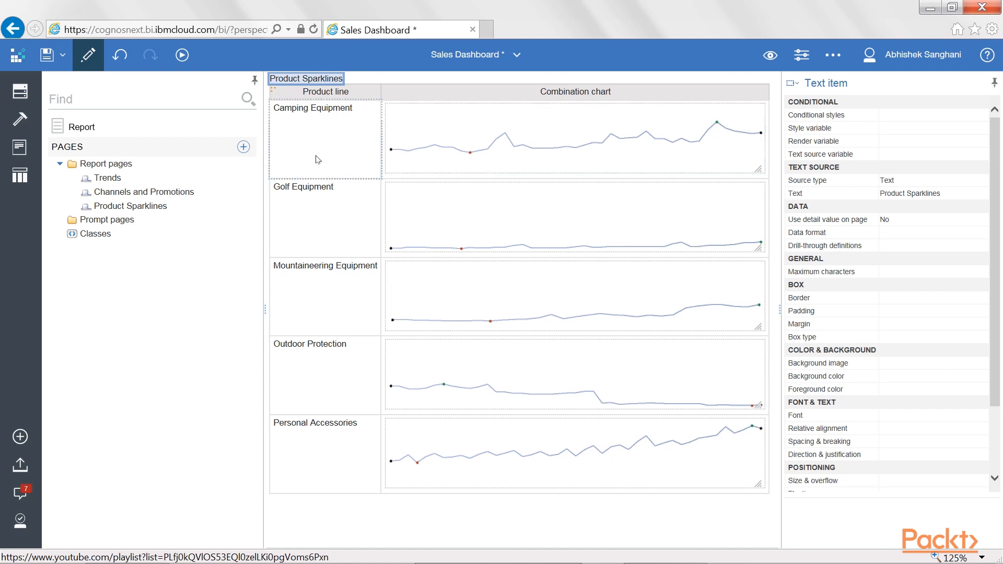
click(306, 449)
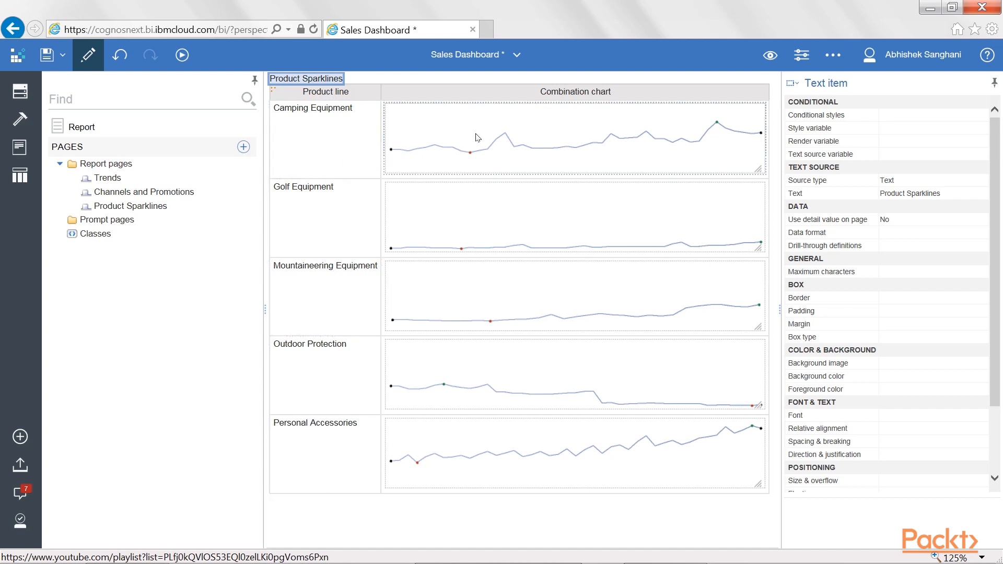
click(505, 296)
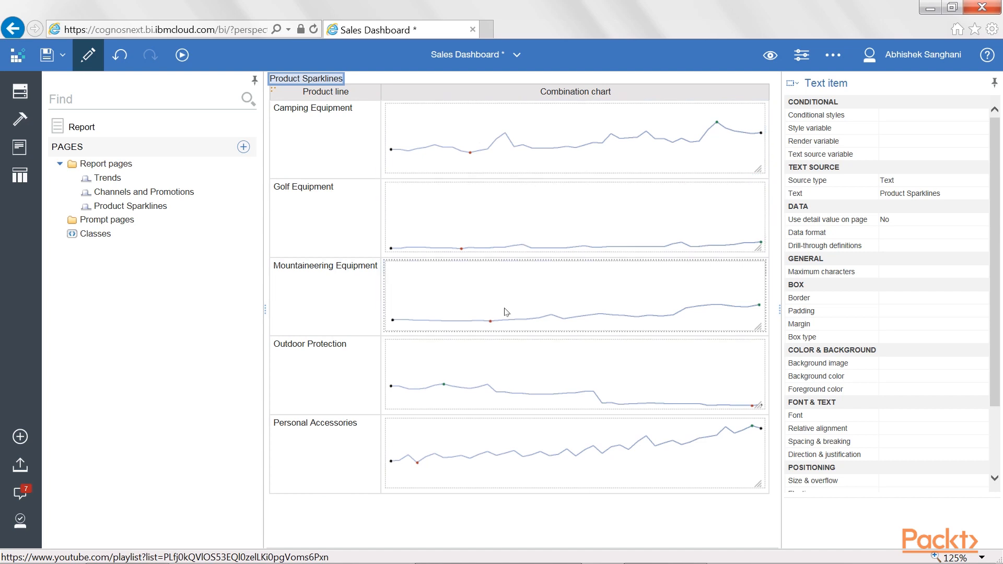
click(507, 149)
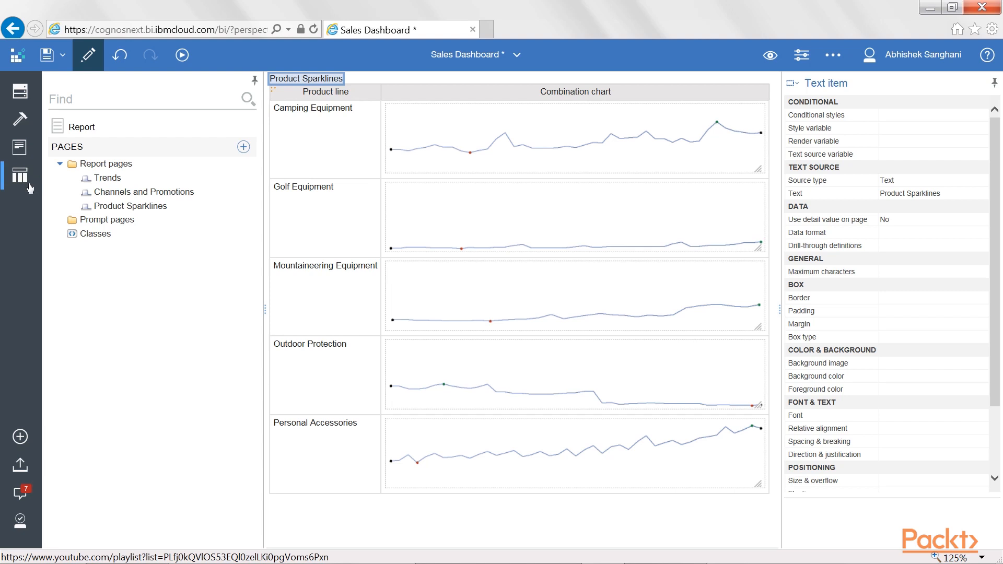
Step: Open the q_Sparkline query and select its Product line parameter filter
click(20, 174)
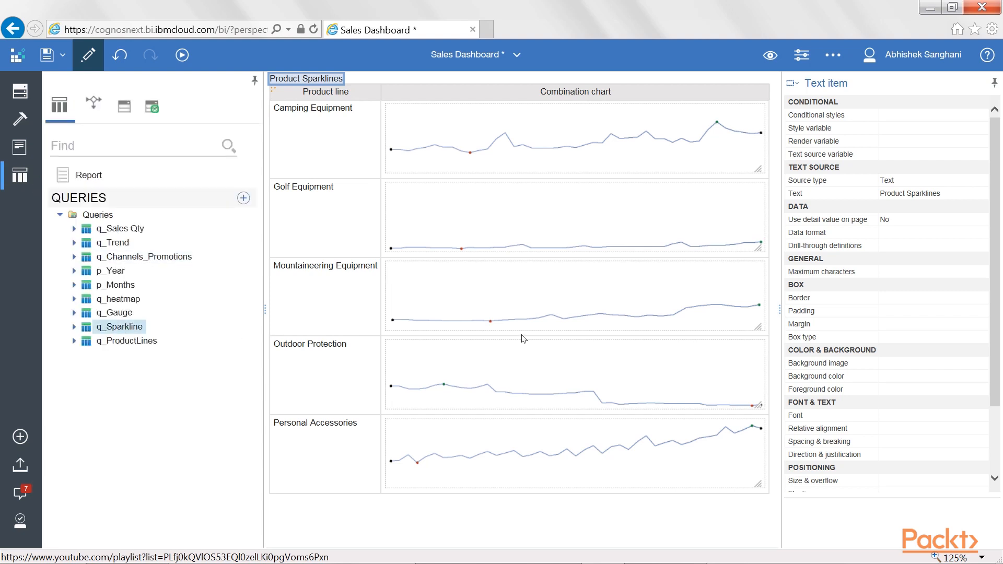
double_click(118, 326)
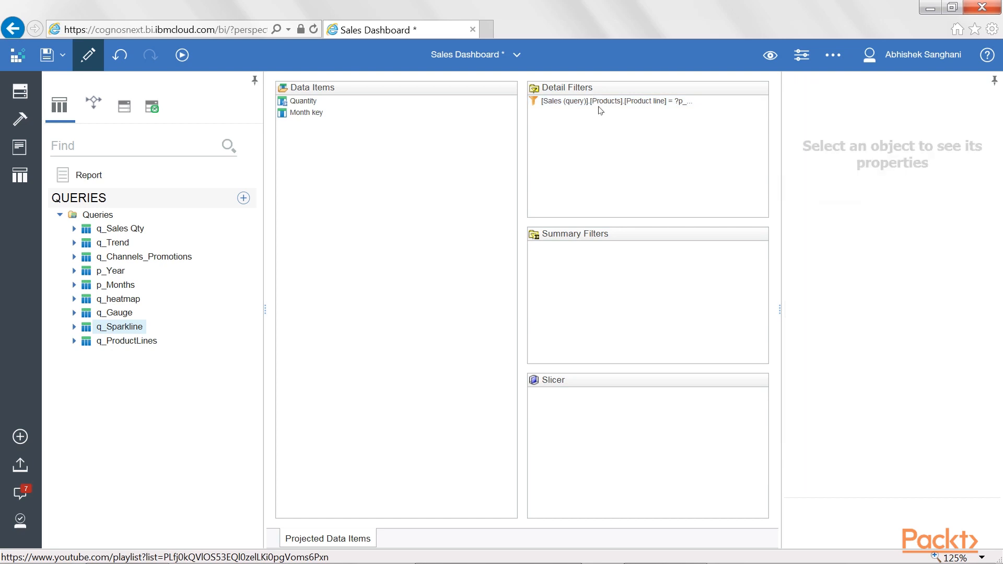
click(610, 101)
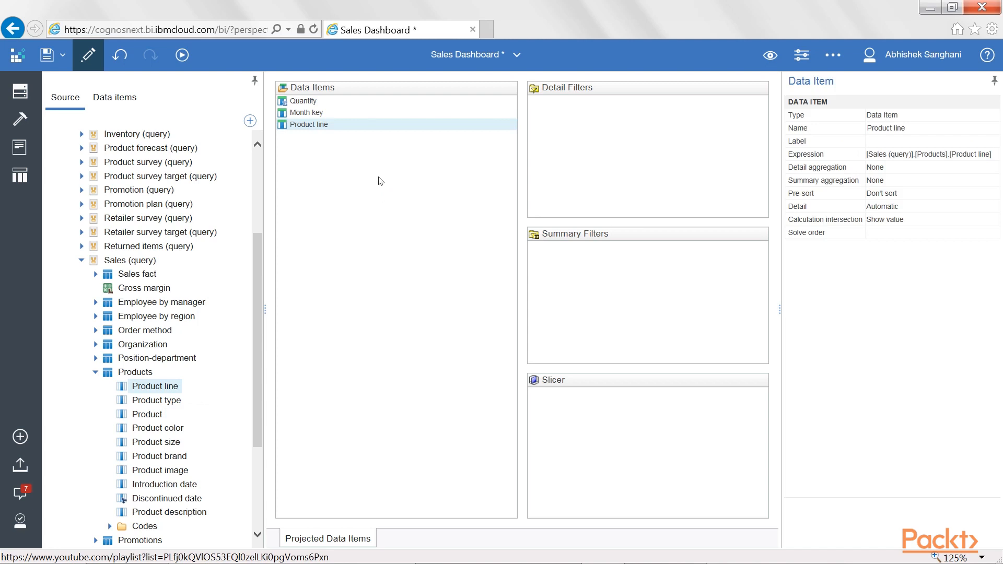
mouse_move(421, 252)
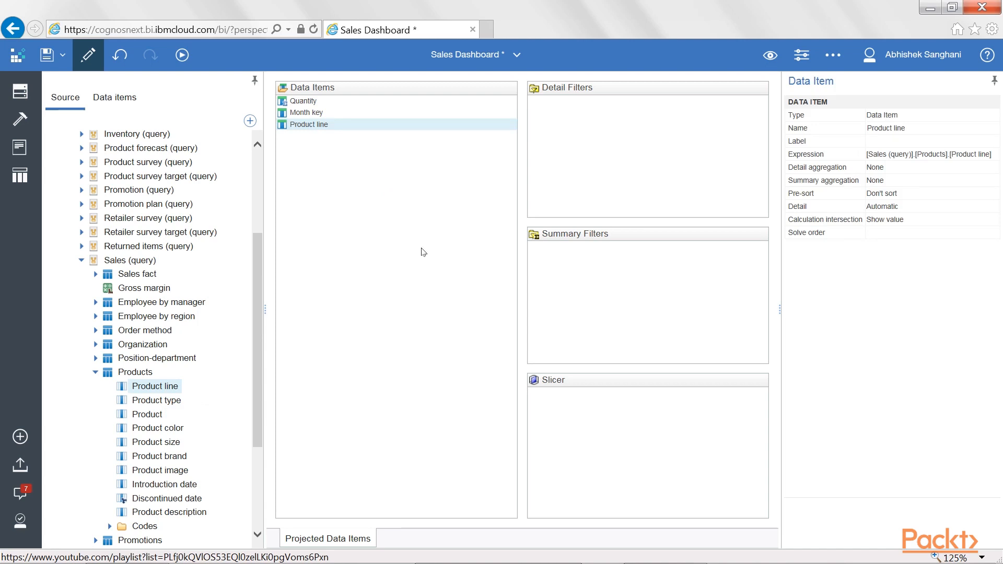
mouse_move(20, 148)
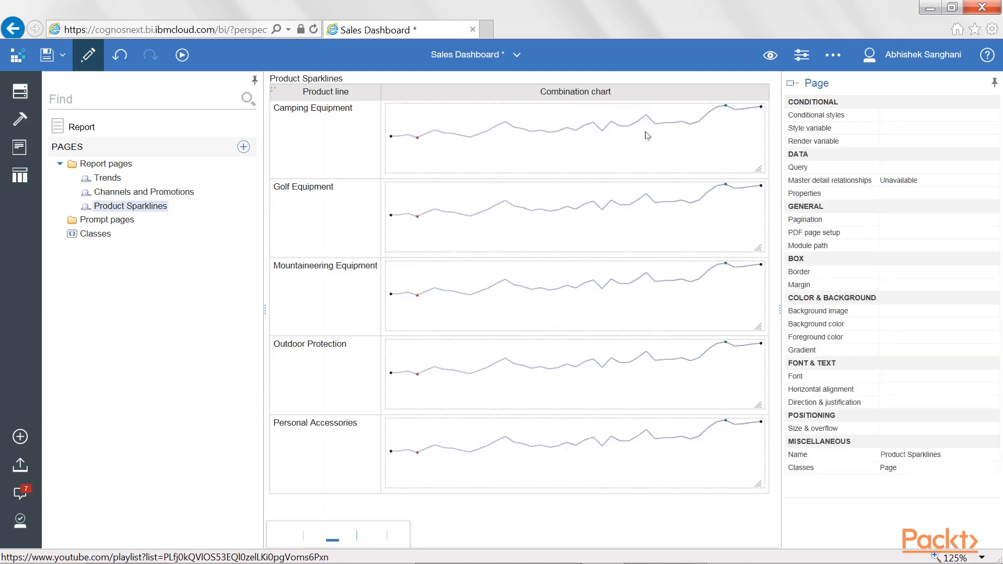
Step: Select a sparkline chart and add q_Sparkline's Product line as its series
click(646, 135)
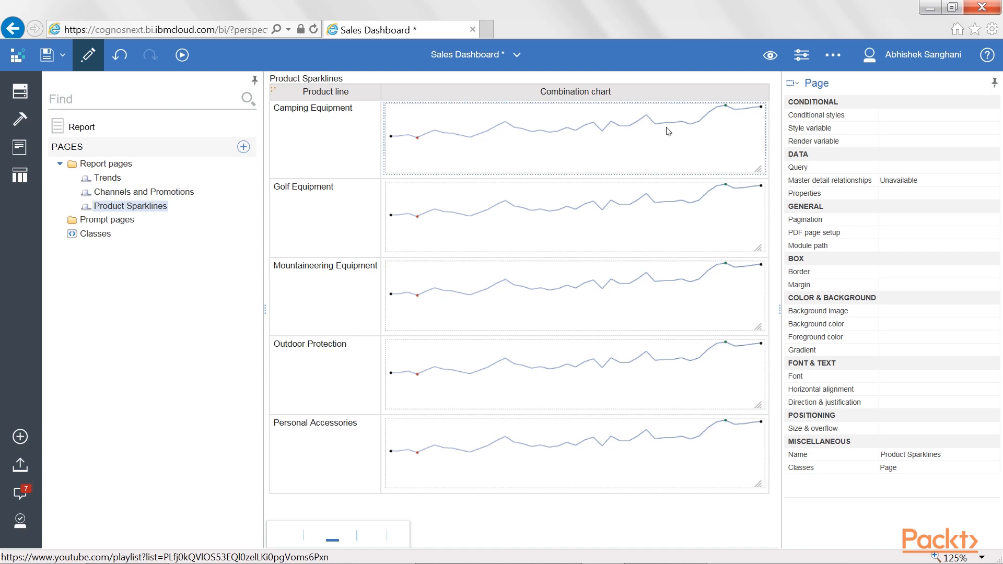
mouse_move(656, 150)
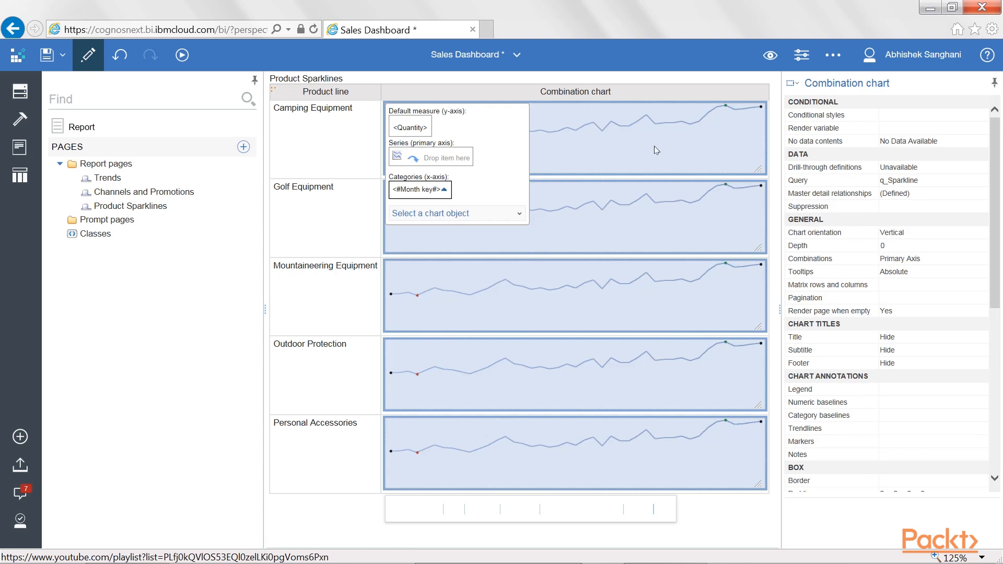
click(114, 97)
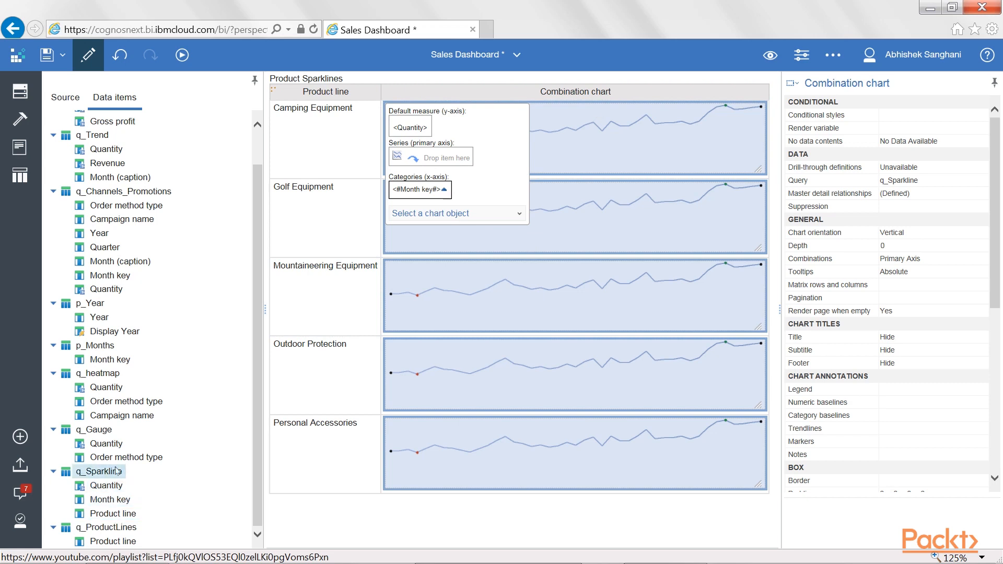
click(116, 513)
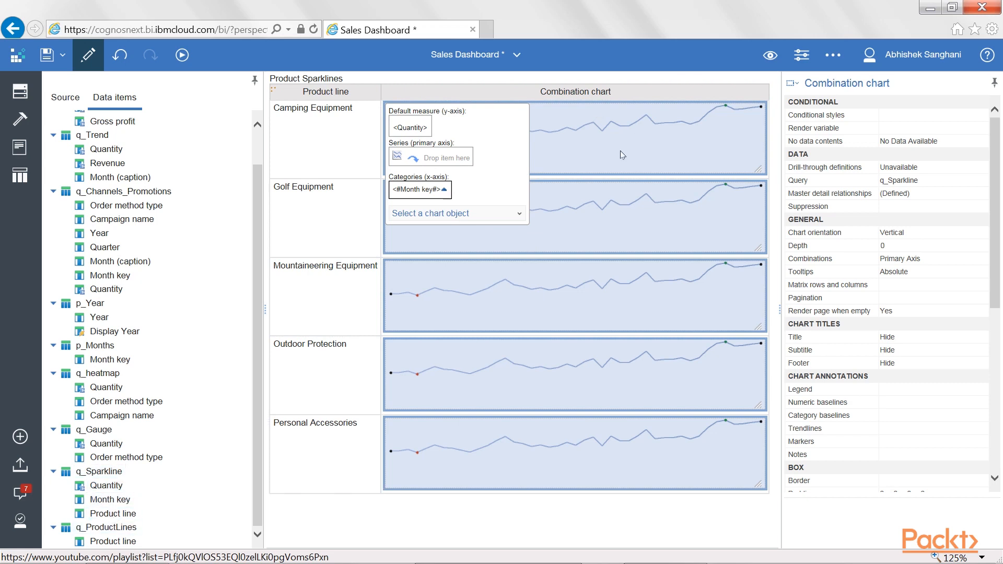
click(118, 513)
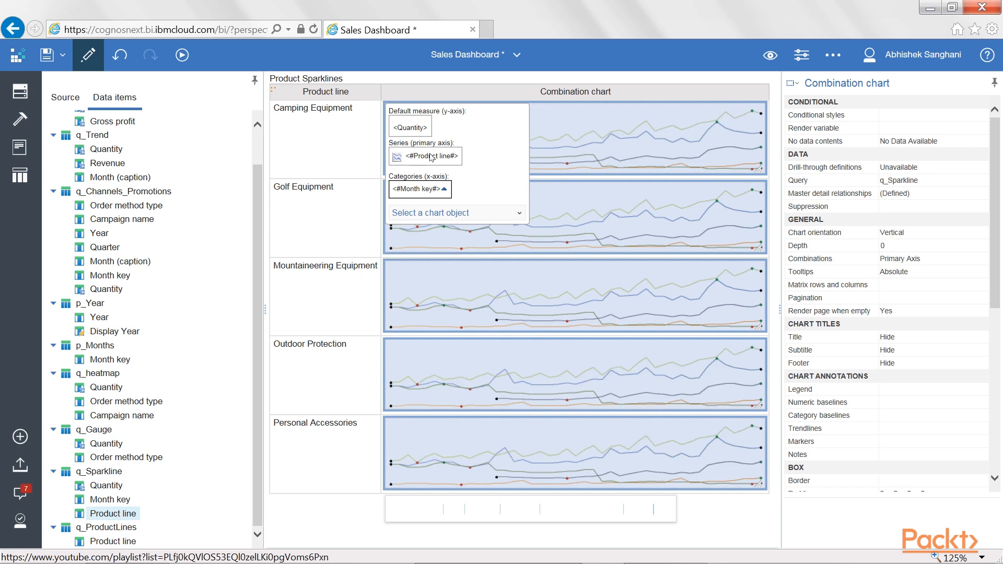
mouse_move(661, 122)
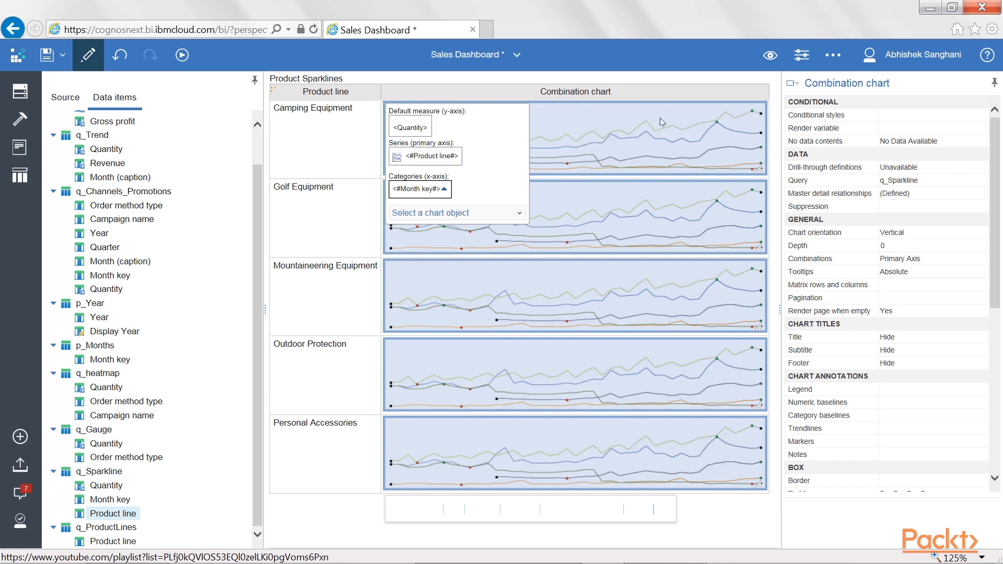
mouse_move(677, 140)
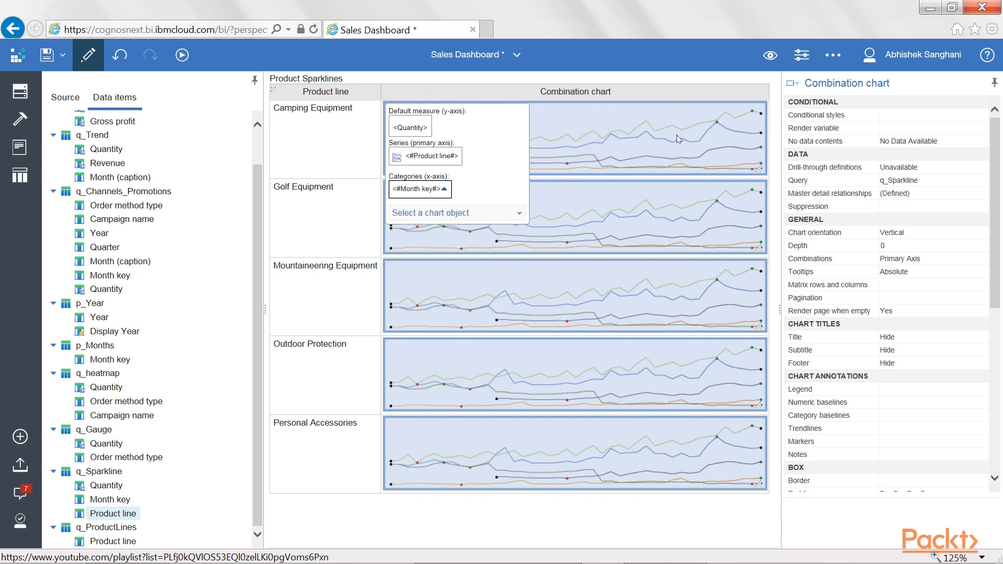
mouse_move(718, 171)
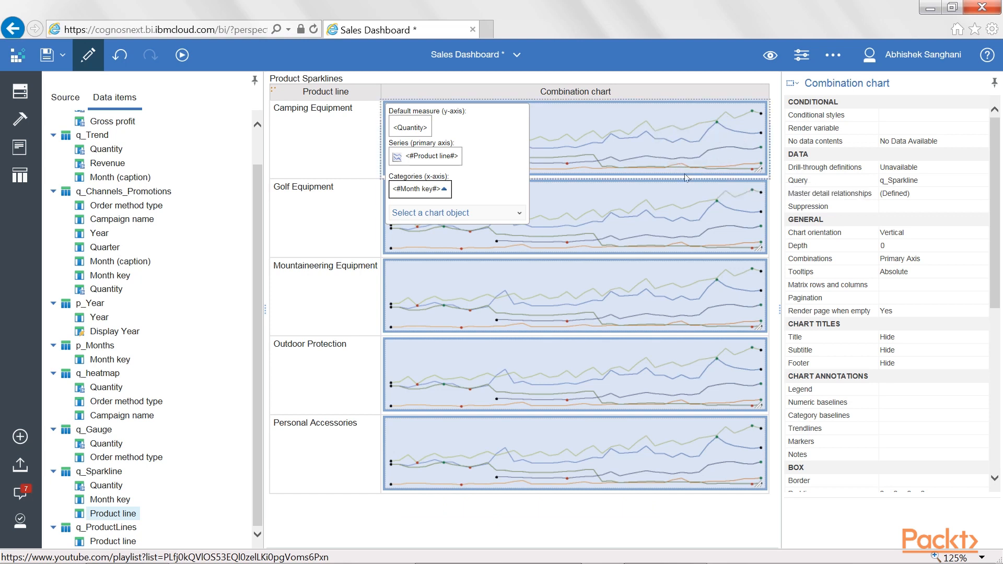
mouse_move(612, 344)
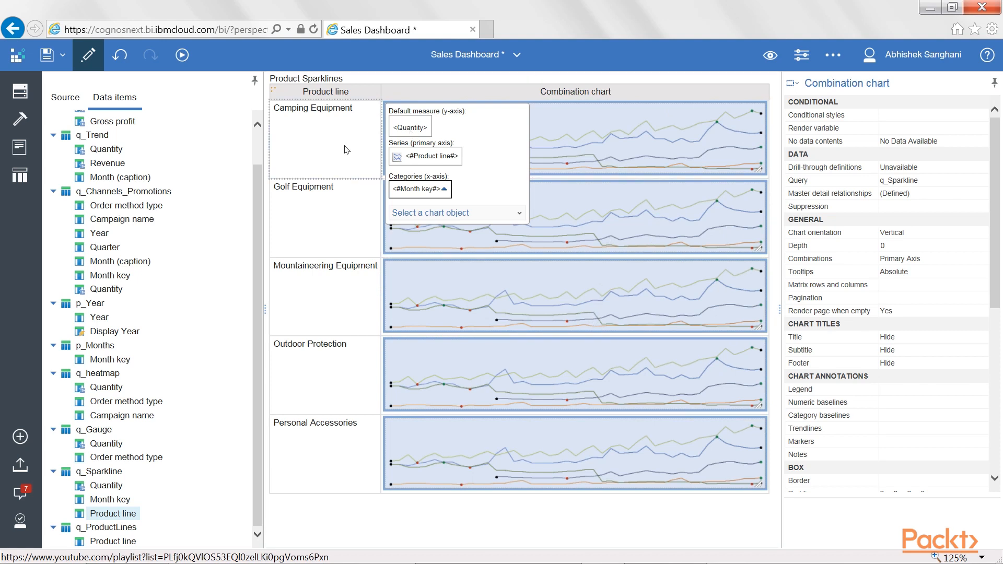
mouse_move(322, 148)
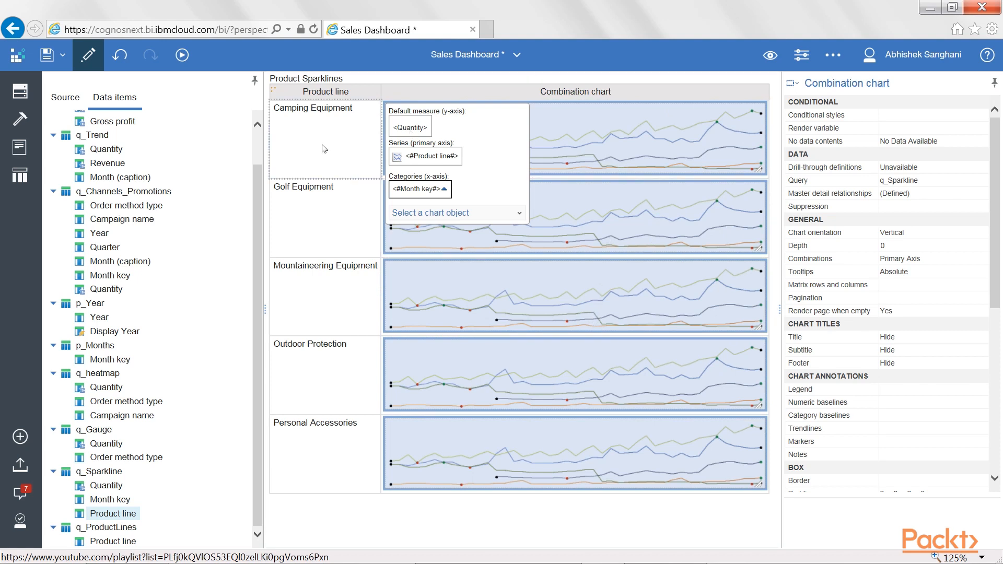
mouse_move(410, 170)
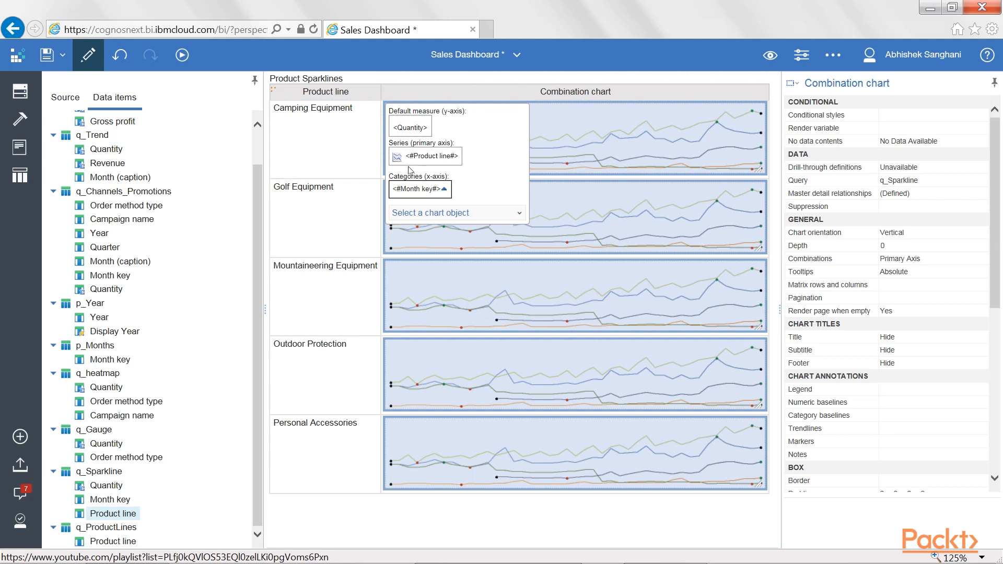
mouse_move(425, 156)
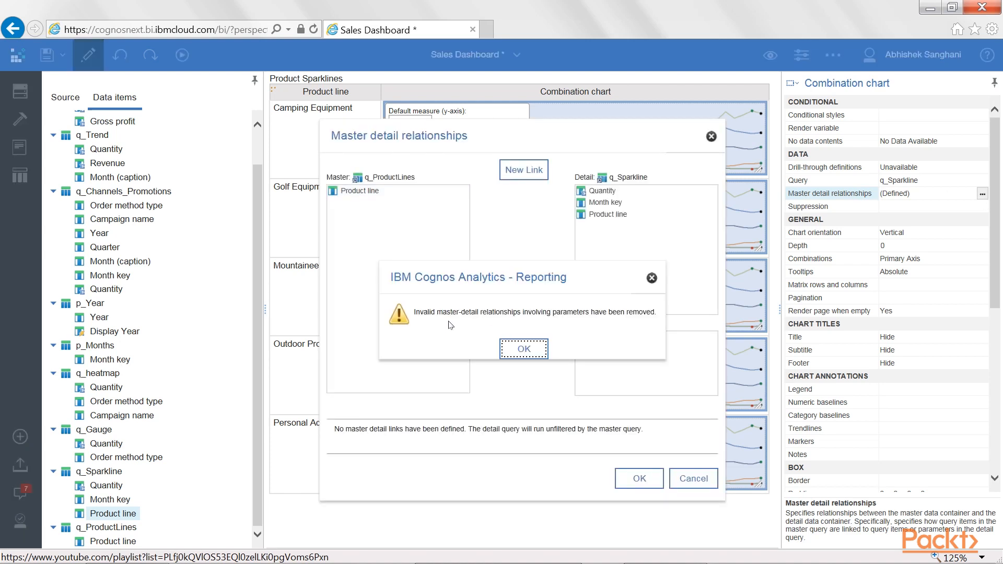
mouse_move(565, 323)
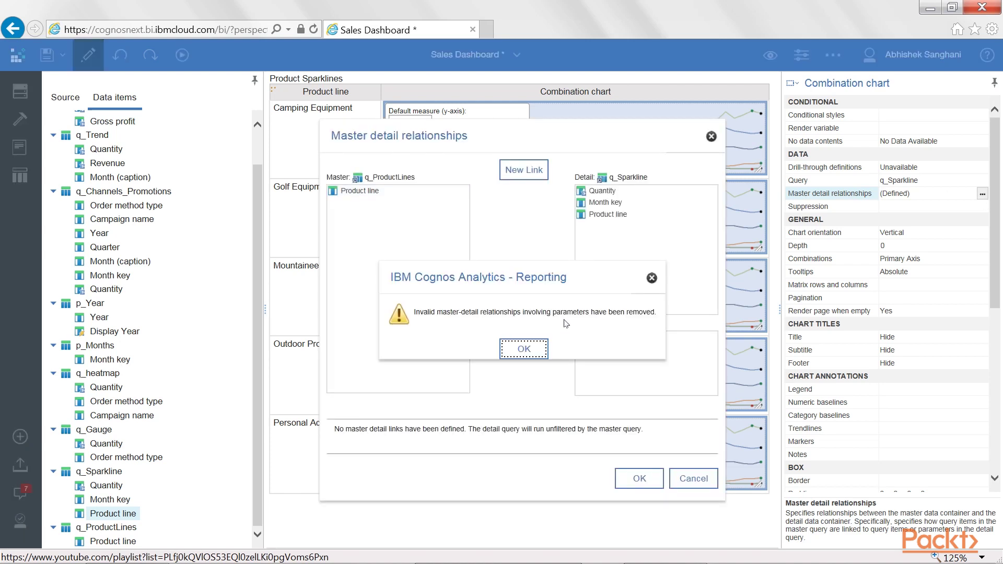
mouse_move(666, 336)
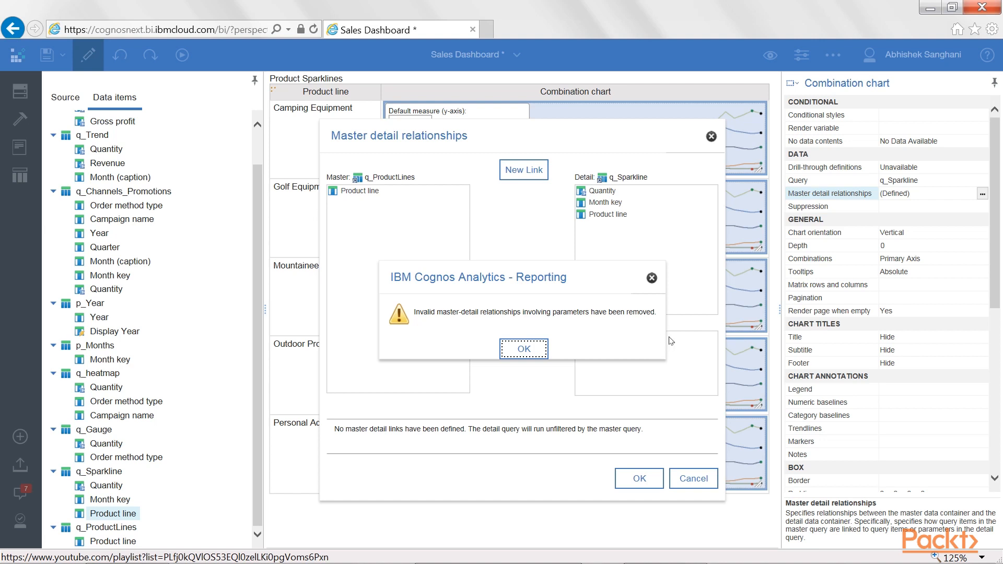
Step: Link master Product line to the sparkline query's Product line in Master detail relationships
click(523, 348)
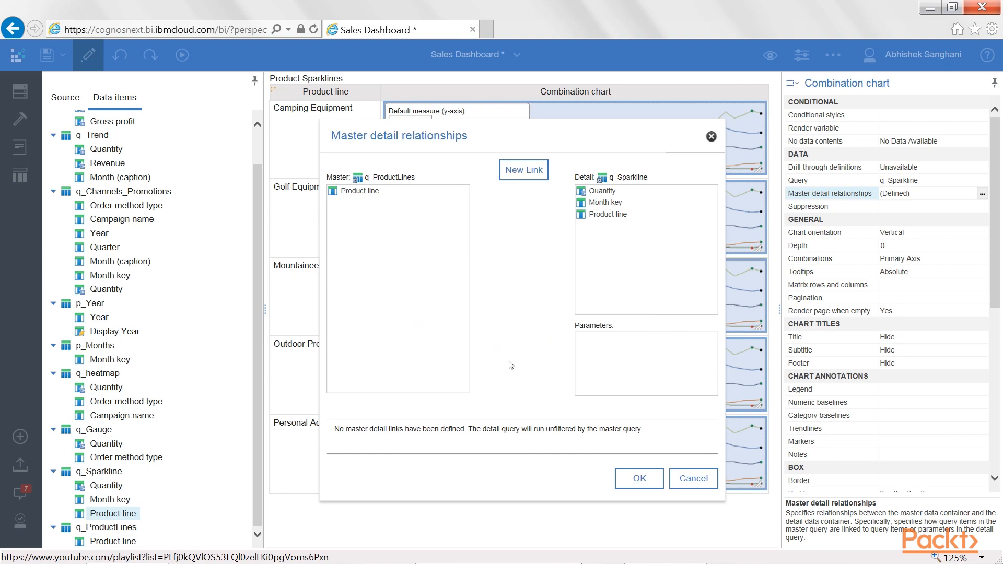
click(522, 169)
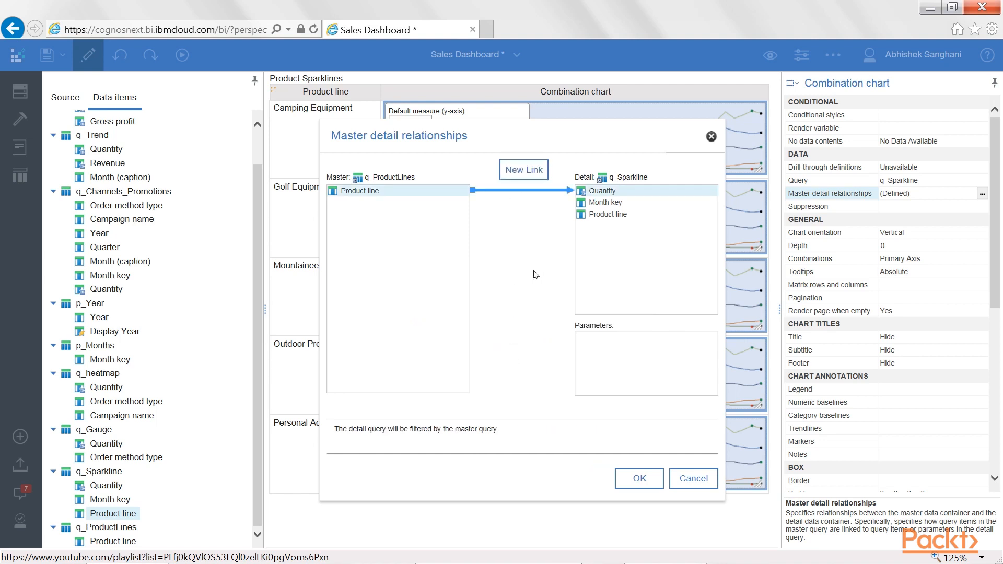
click(607, 214)
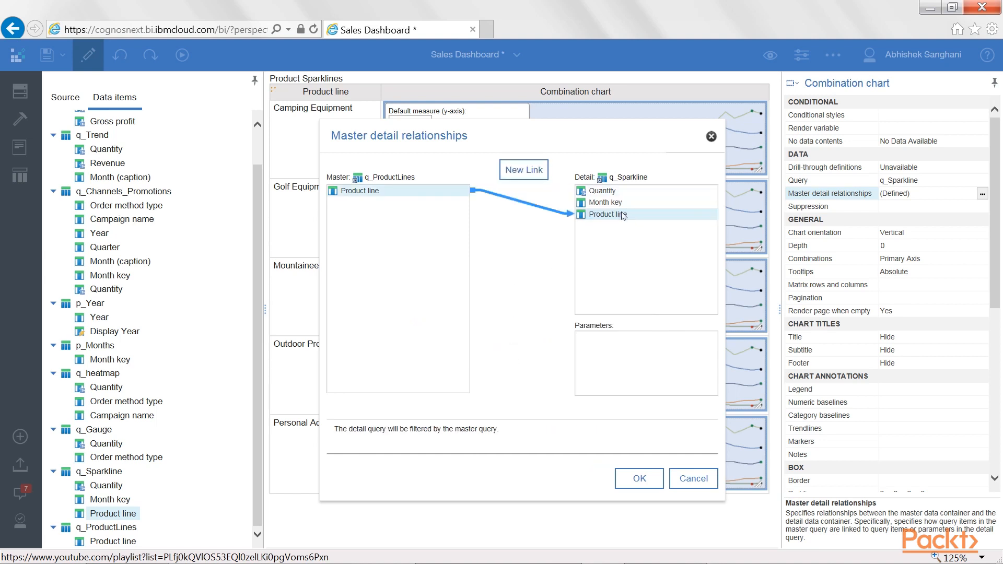
mouse_move(619, 233)
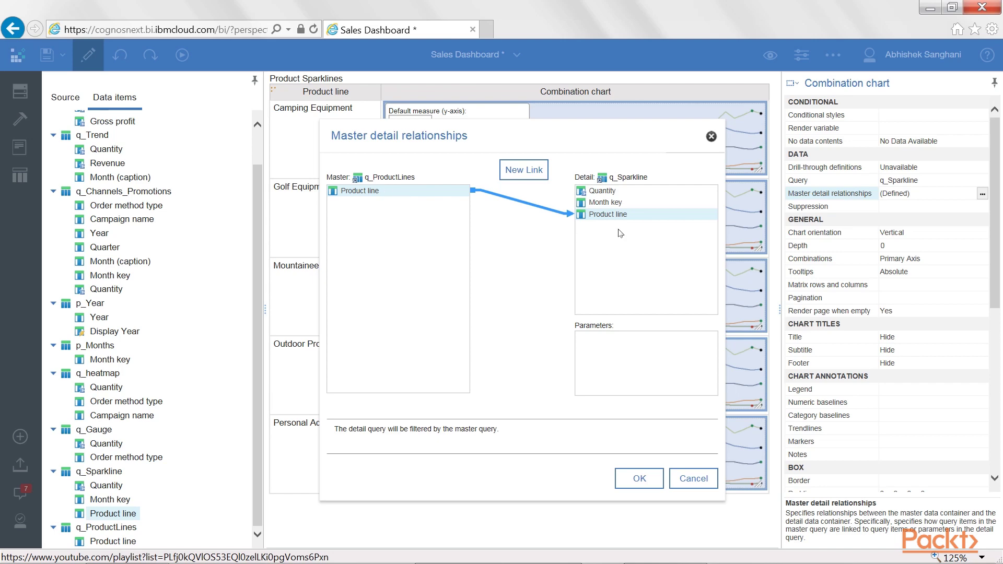
mouse_move(611, 407)
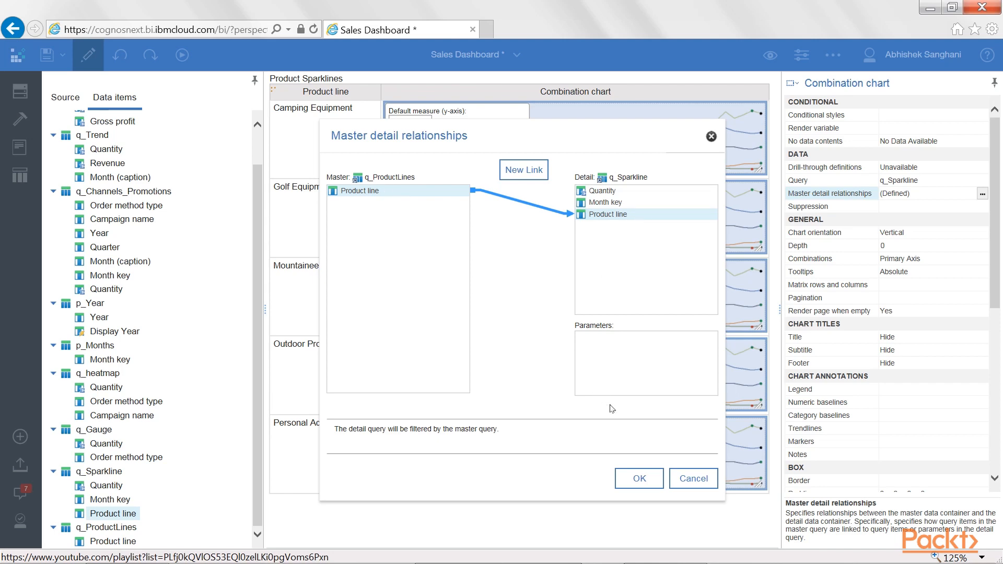
click(638, 478)
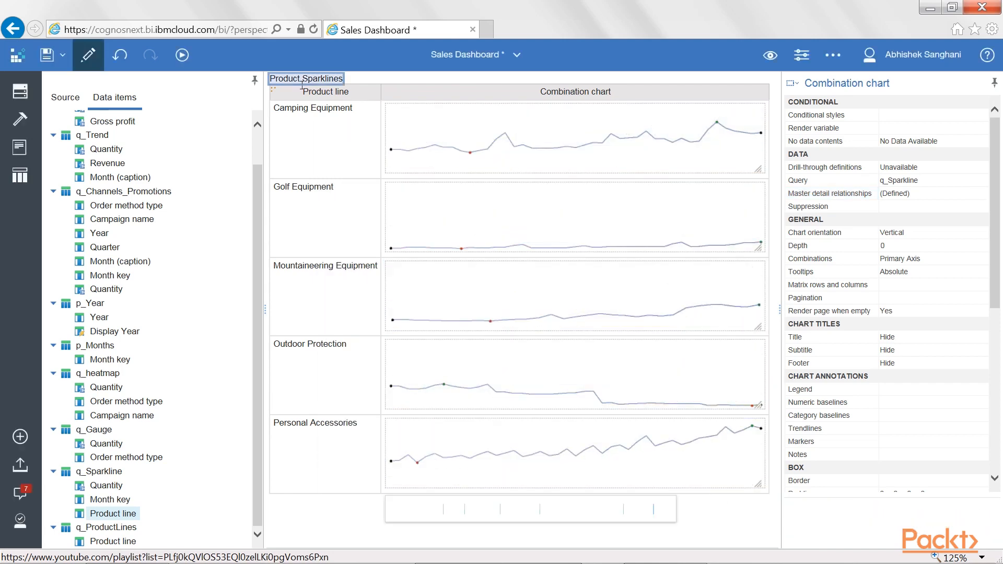
click(305, 78)
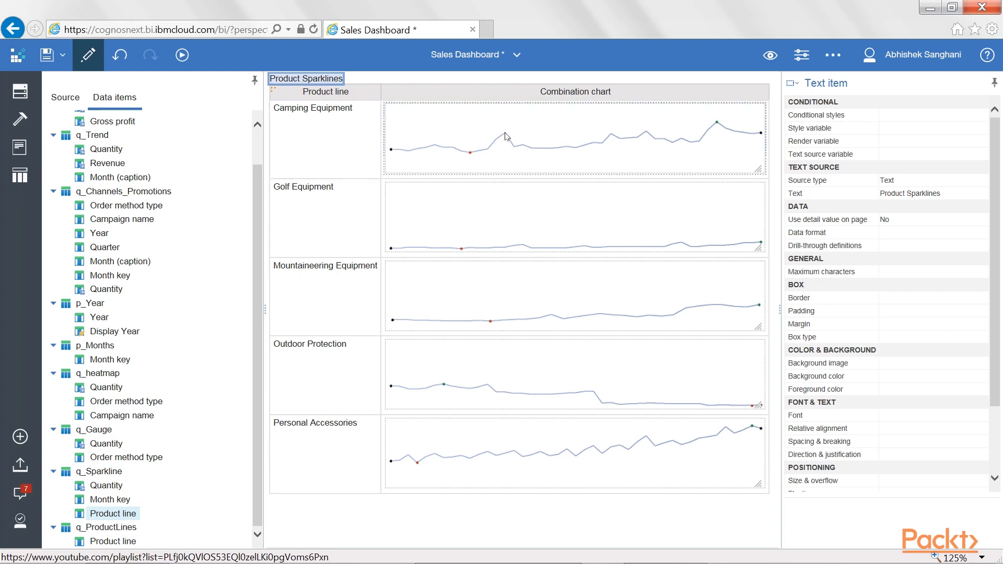
mouse_move(432, 159)
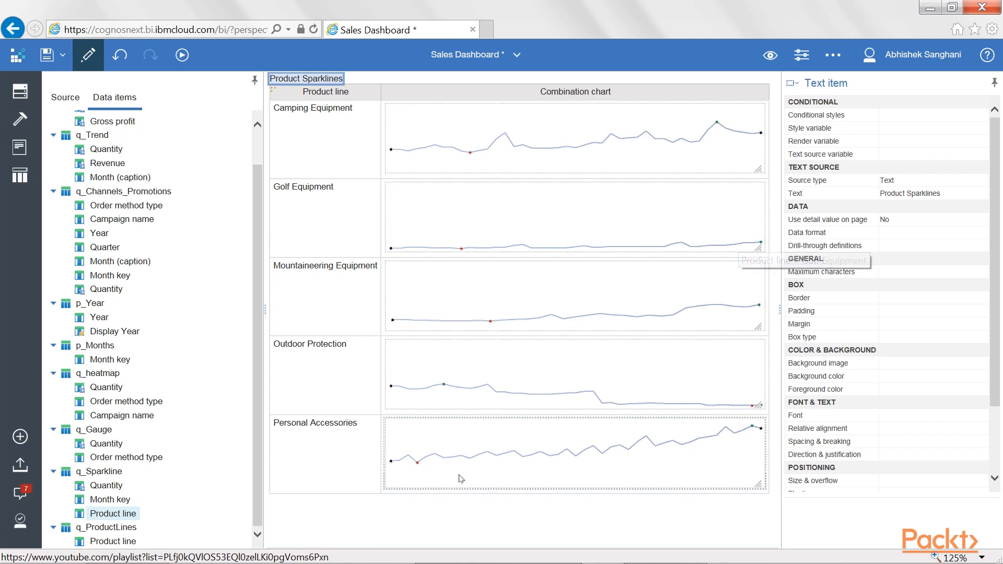
mouse_move(447, 167)
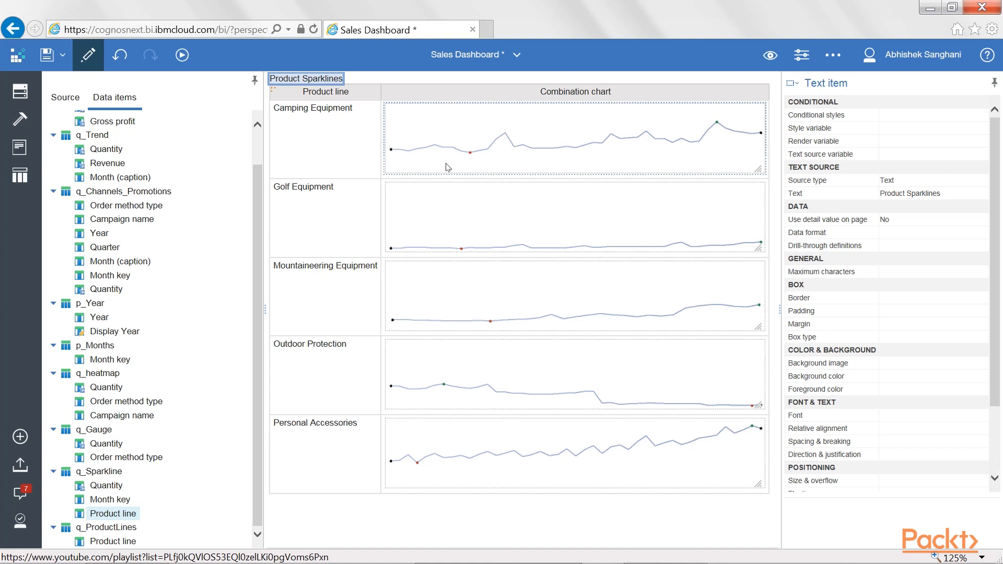
mouse_move(427, 141)
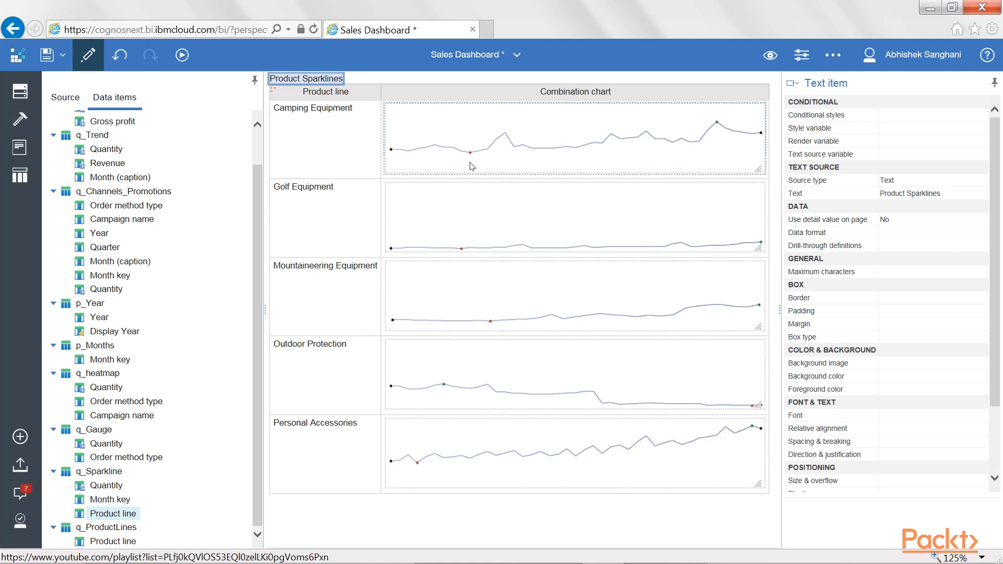
click(341, 150)
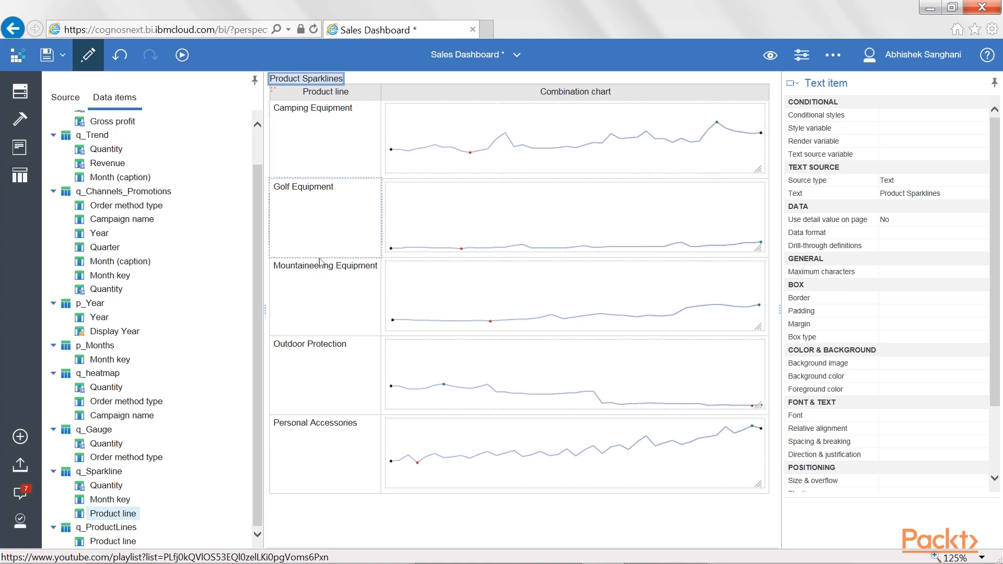
click(515, 142)
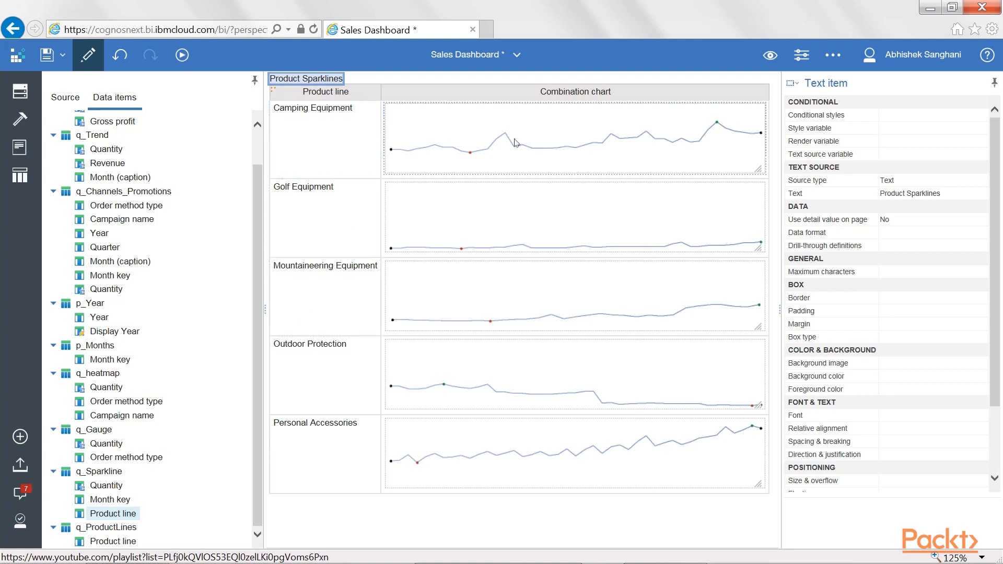
mouse_move(533, 153)
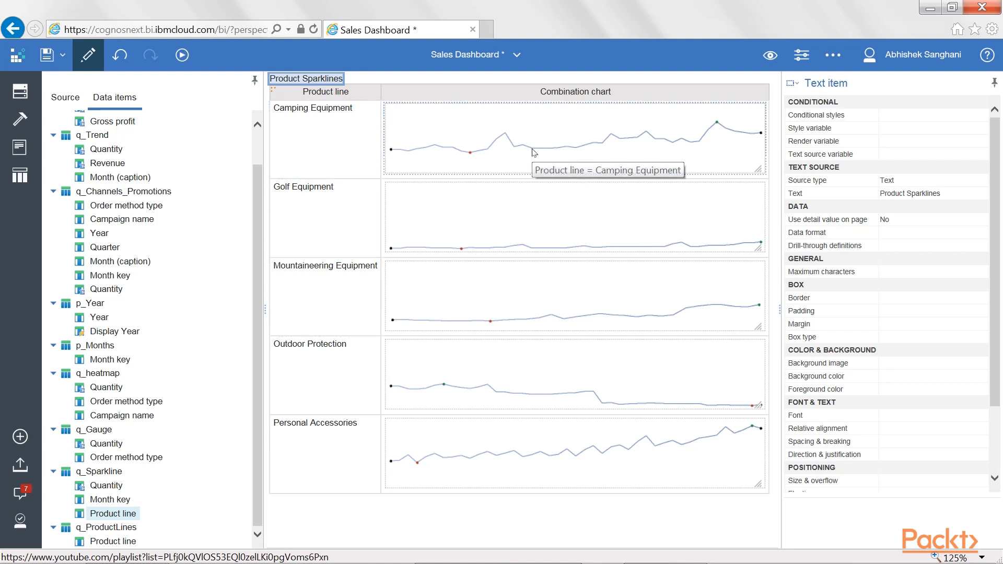